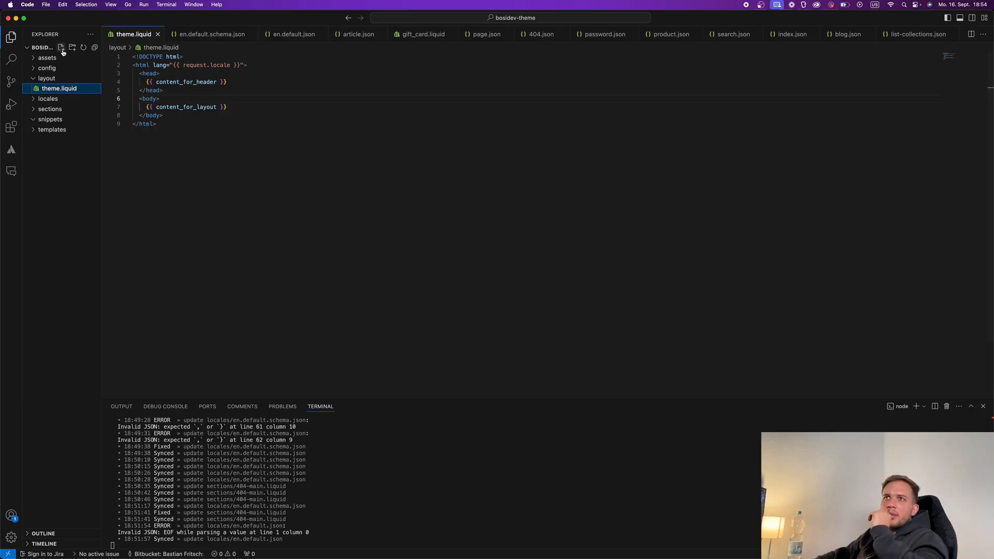
# Create the main section files and fill settings_schema.json with the Bosidev Theme info
pyautogui.click(61, 47)
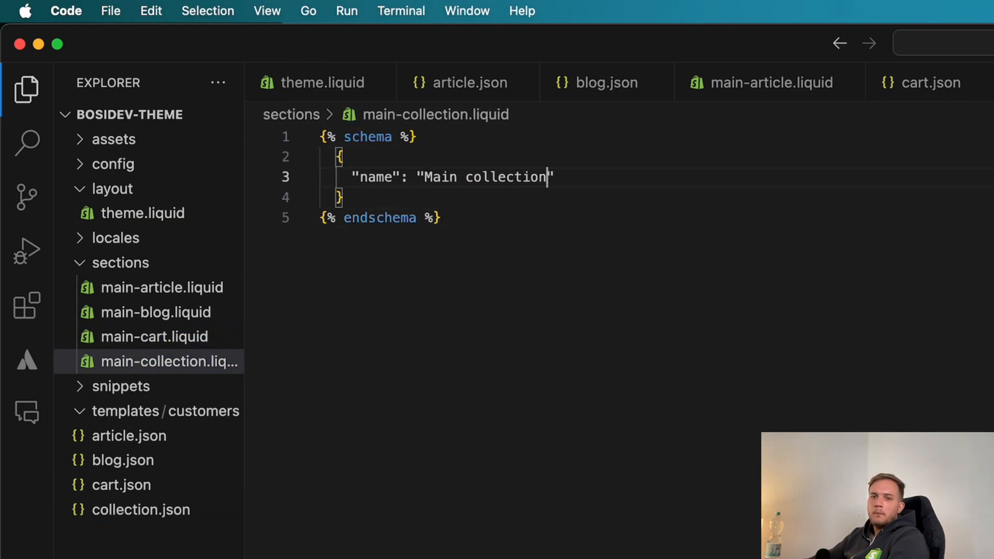
pyautogui.click(140, 510)
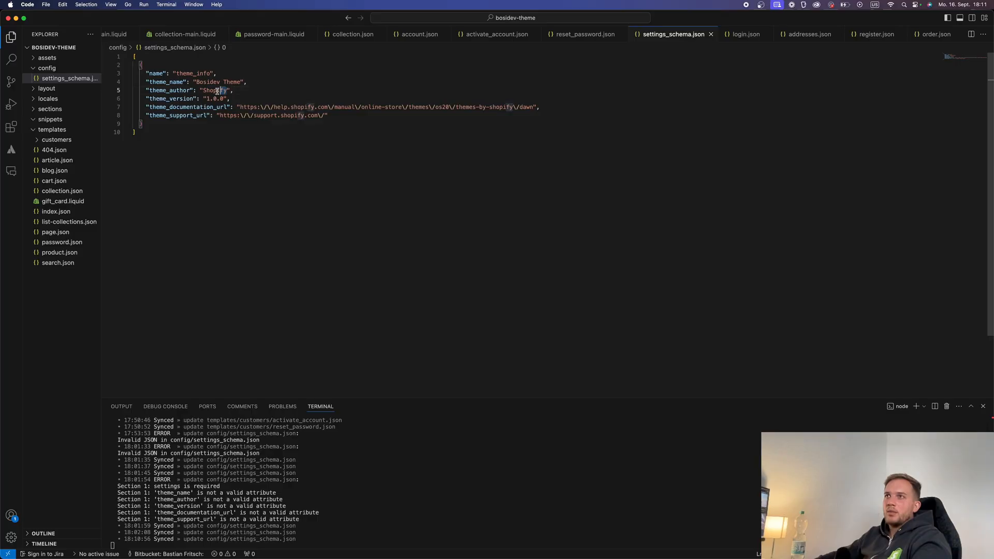
# Set theme_author to Bosidev and point the documentation and support URLs to the creator's pages
pyautogui.write('Bosidev')
pyautogui.write('settings')
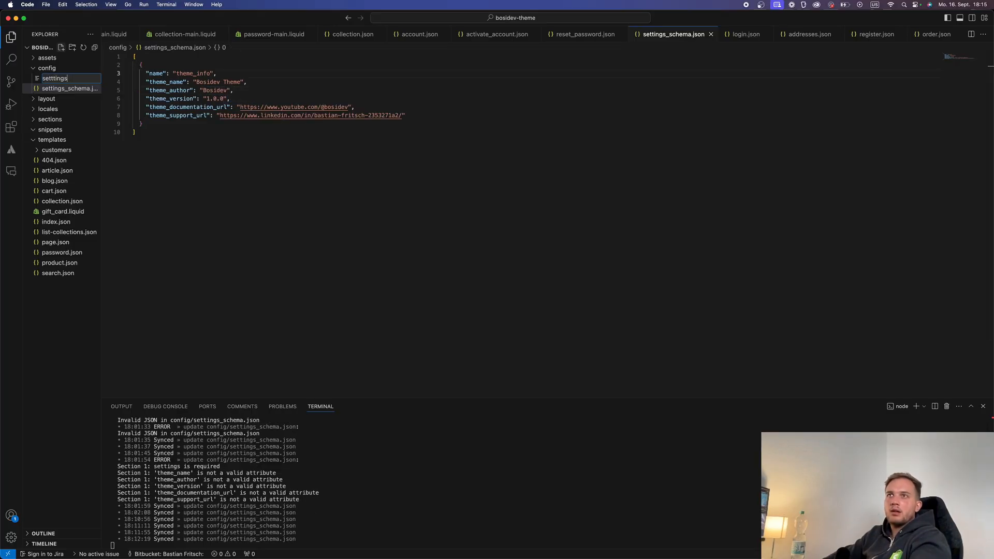
pyautogui.write('_d')
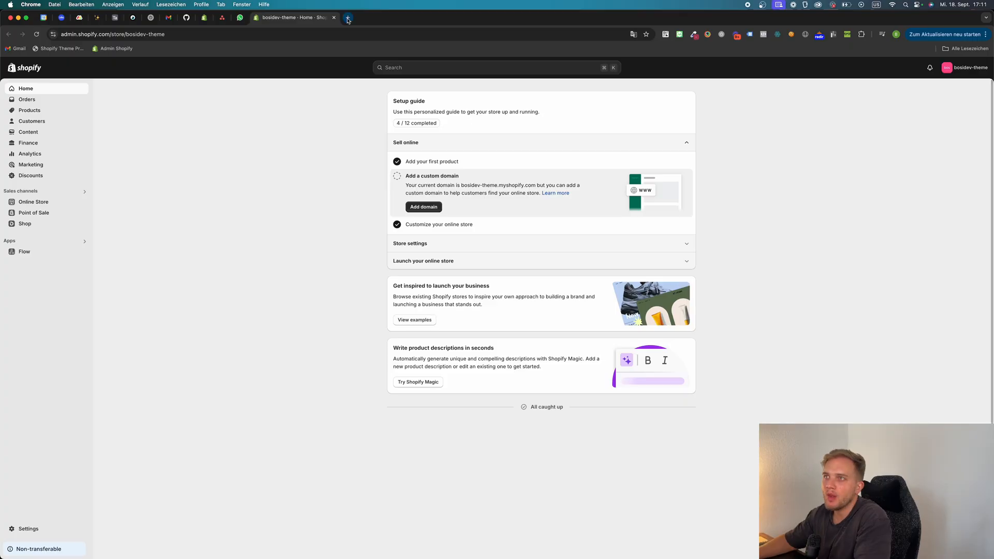
# Bring up Shopify's Theme store requirements and scroll to Templates, sections, and blocks
pyautogui.click(348, 18)
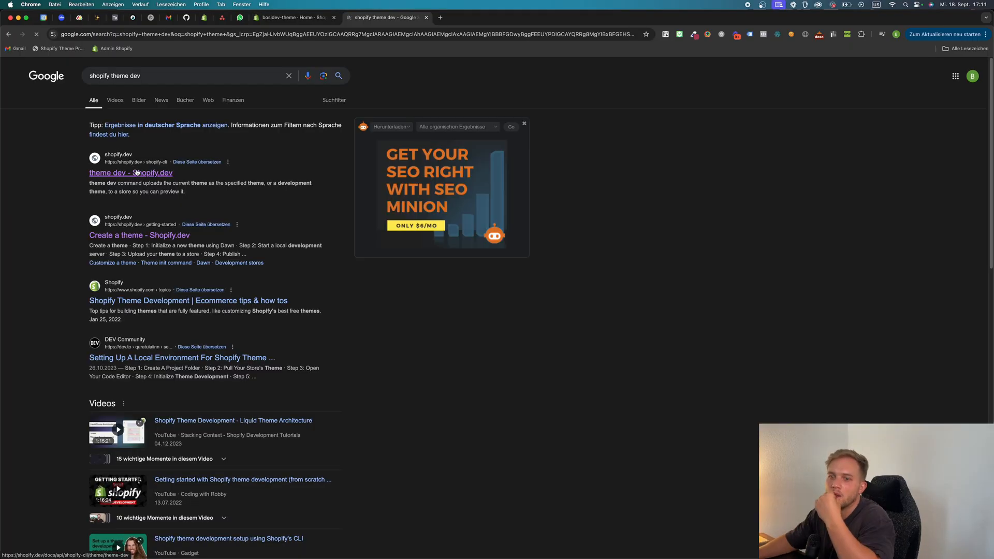
pyautogui.click(131, 172)
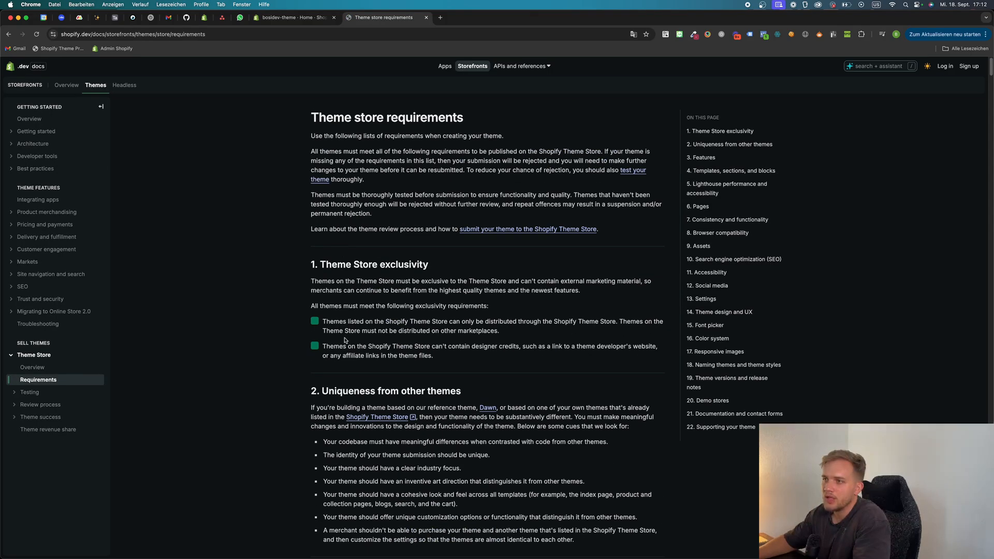
pyautogui.scroll(-3)
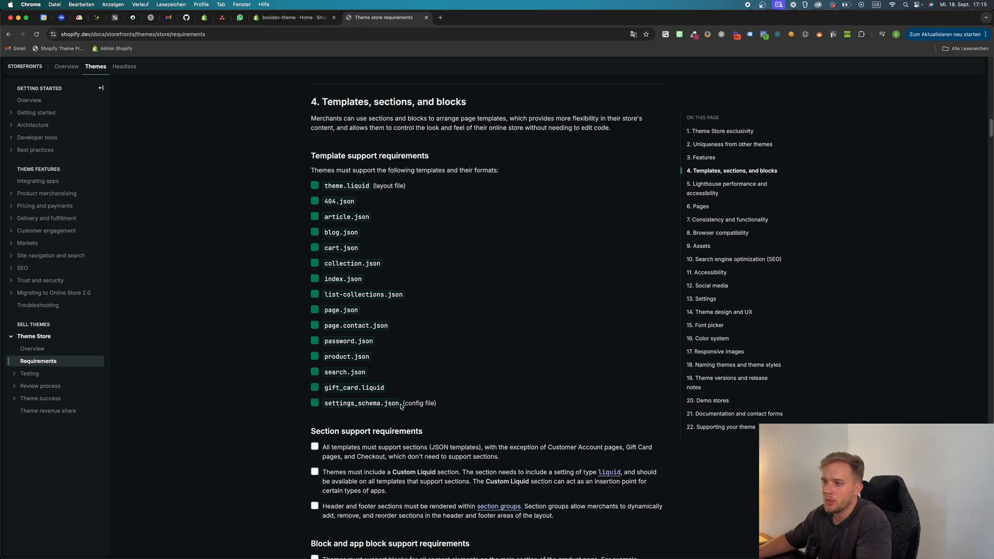
pyautogui.scroll(-3)
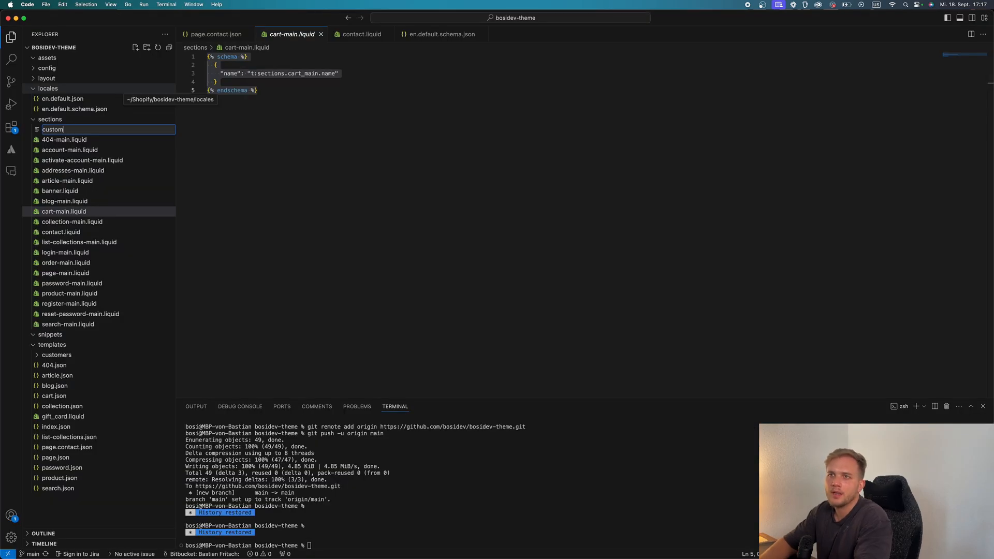
# Create sections/custom-liquid.liquid with a div outputting the liquid setting and a schema settings array
pyautogui.write('-liquid.liquid')
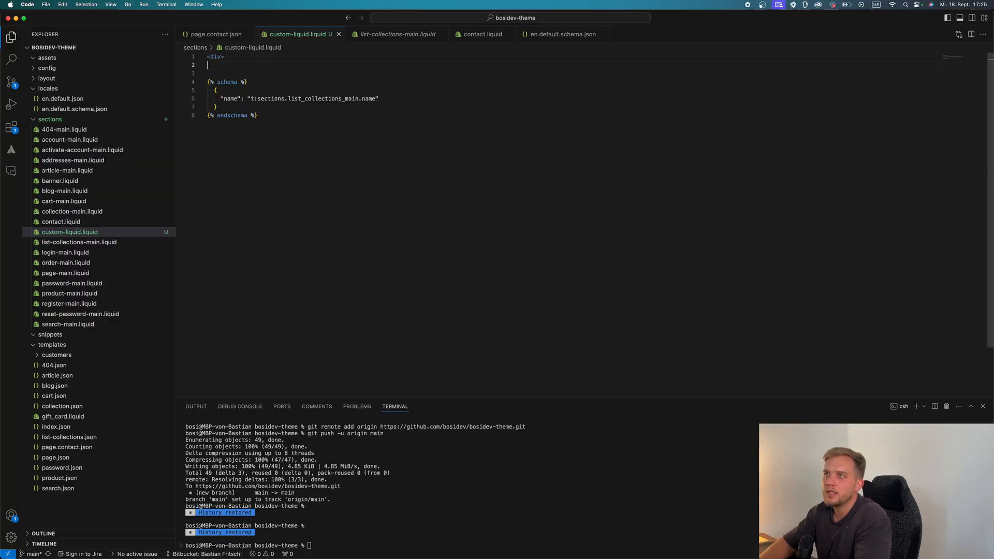
pyautogui.write('</div>')
pyautogui.write('"setings')
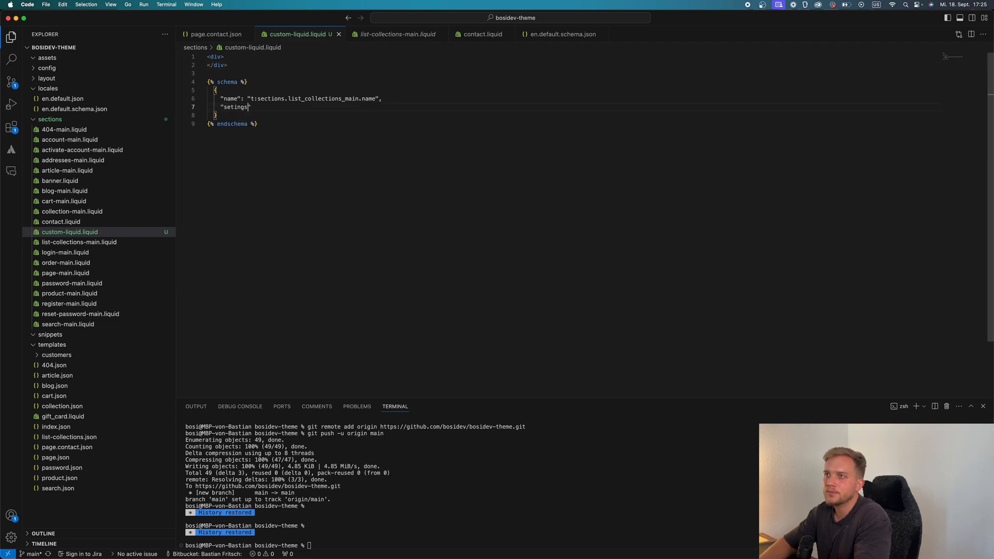
pyautogui.write(': []')
pyautogui.write('{{ section.settin')
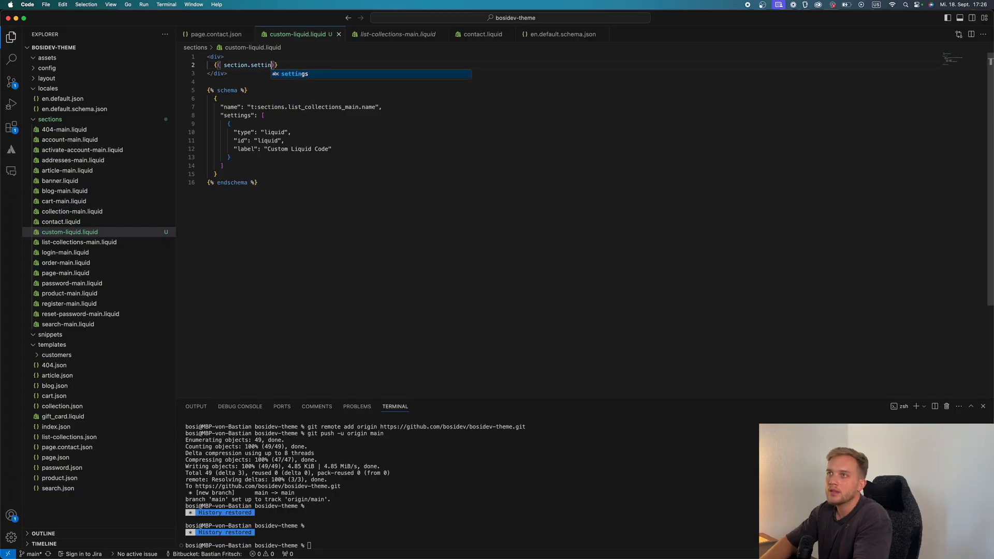
pyautogui.write('.liquid')
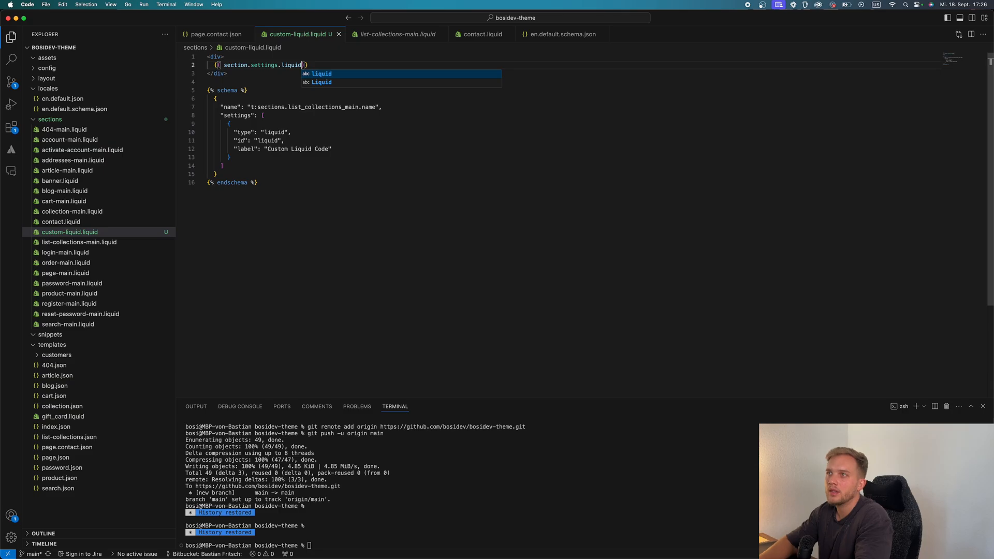
pyautogui.click(353, 542)
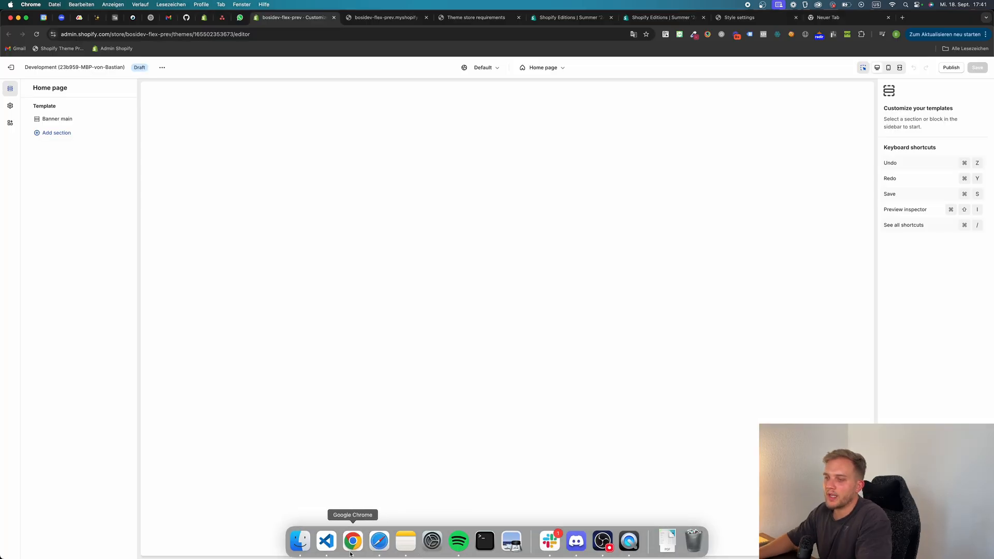
# Rename the setting to custom_liquid and begin a "presets" key after the settings array
pyautogui.click(326, 541)
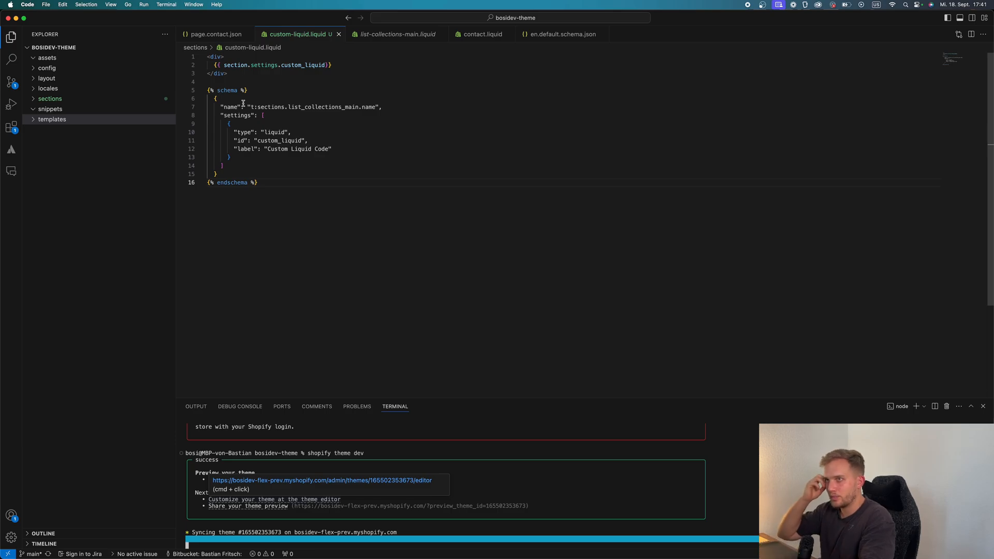
pyautogui.write('"presets"')
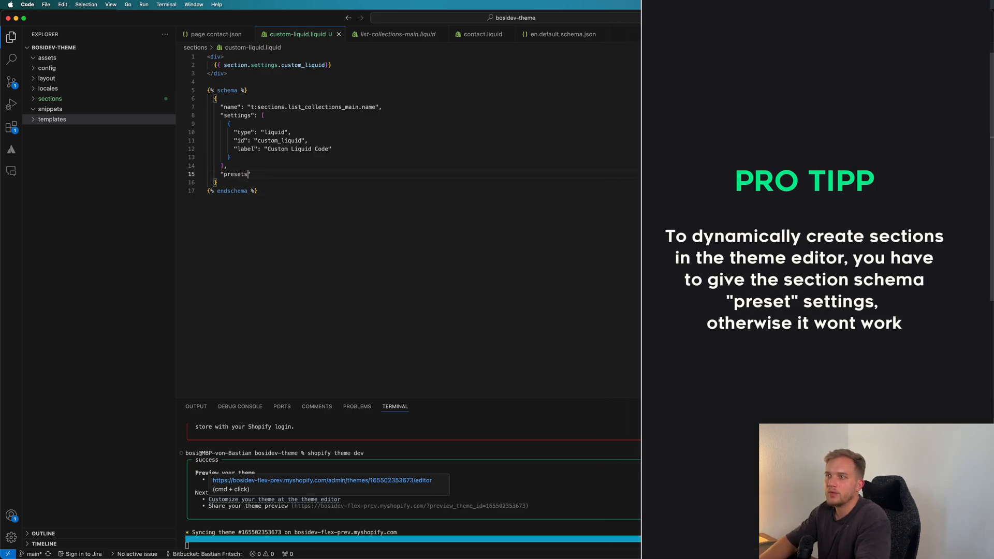
pyautogui.write(':')
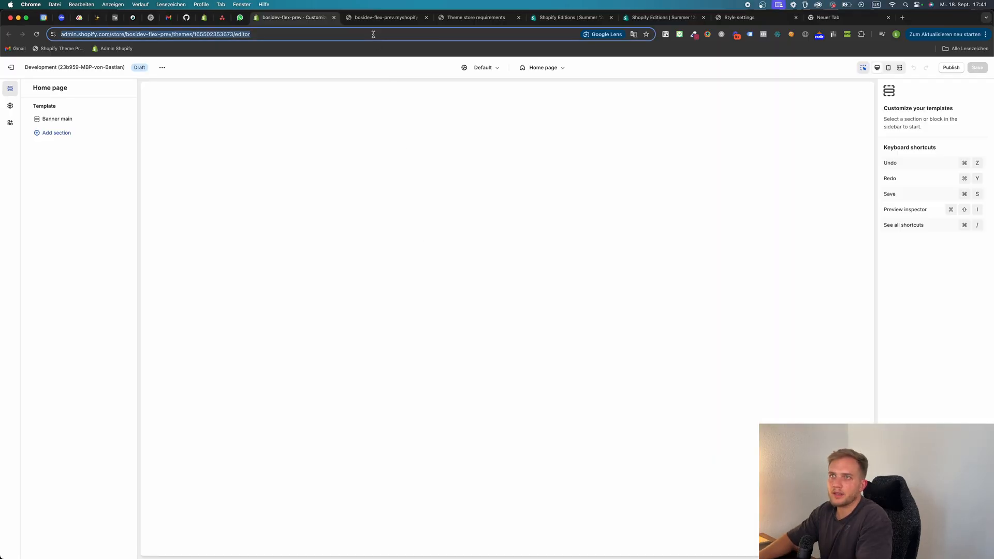
# Add the Custom Liquid section to the home page and fill its code field with test text
pyautogui.click(56, 133)
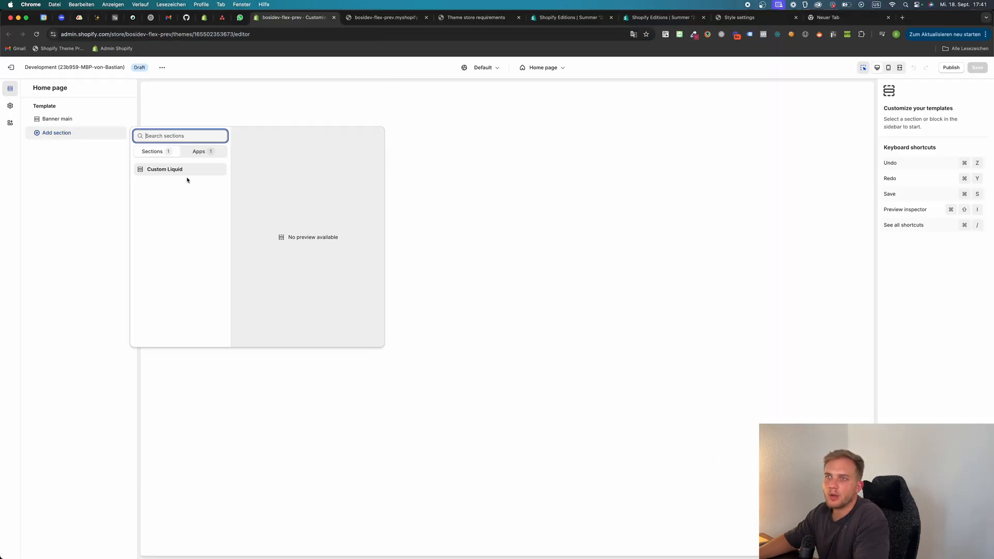
pyautogui.click(164, 168)
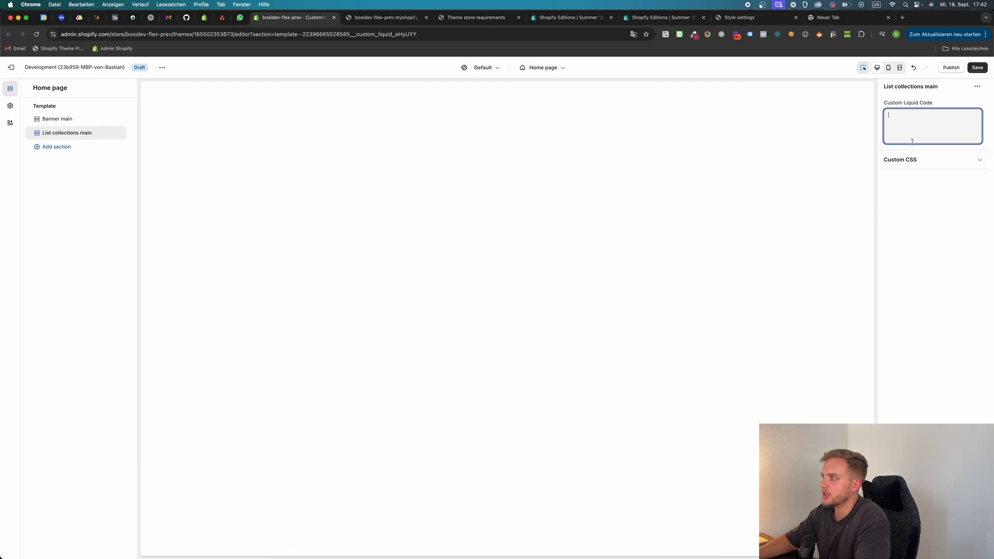
pyautogui.write('klajsdklfja;sldfj;')
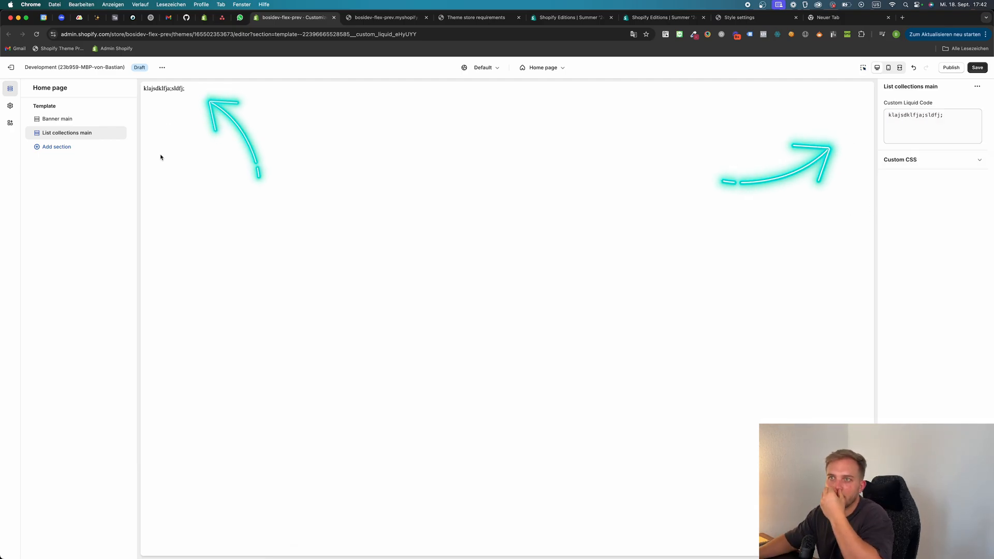
pyautogui.click(474, 17)
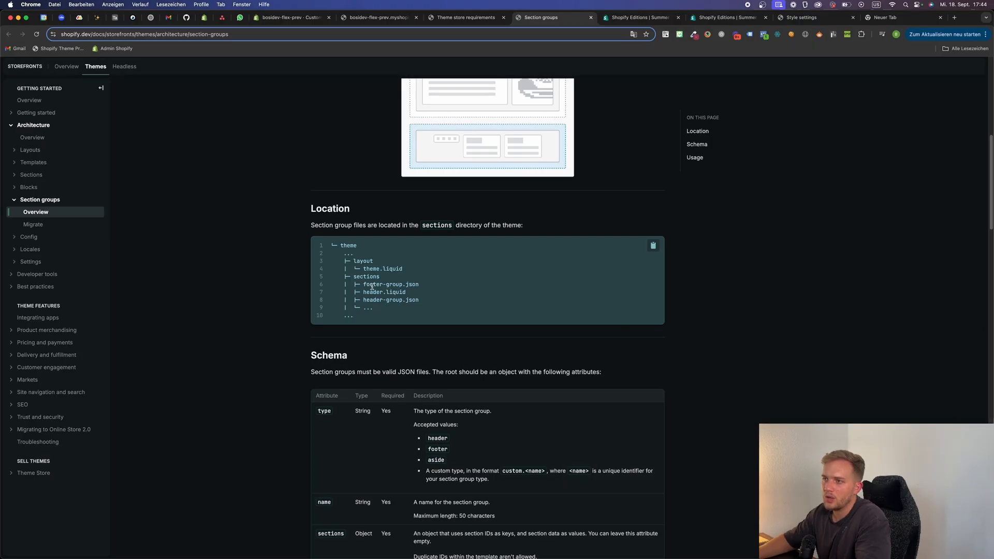
pyautogui.moveTo(373, 287)
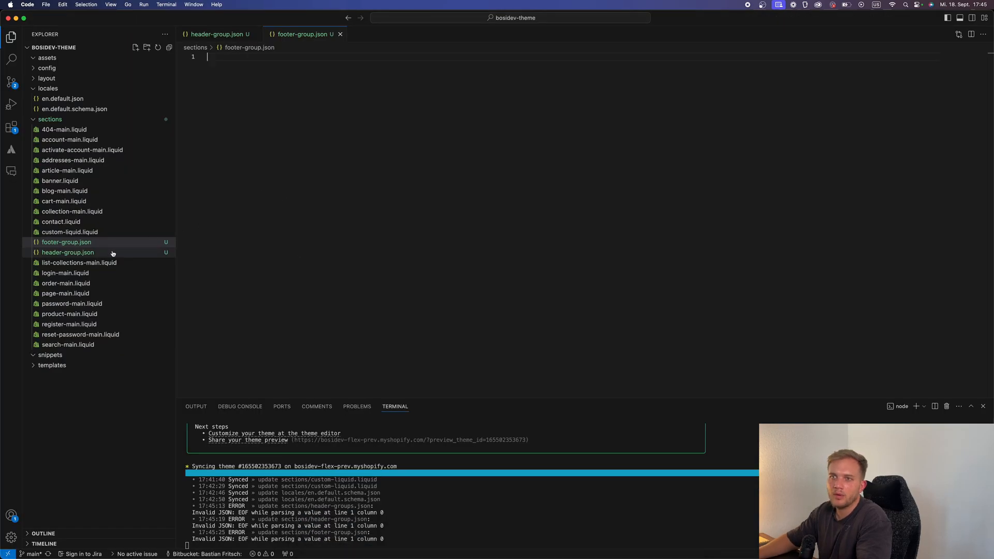
# Fill header-group.json and create the header.liquid section
pyautogui.click(68, 253)
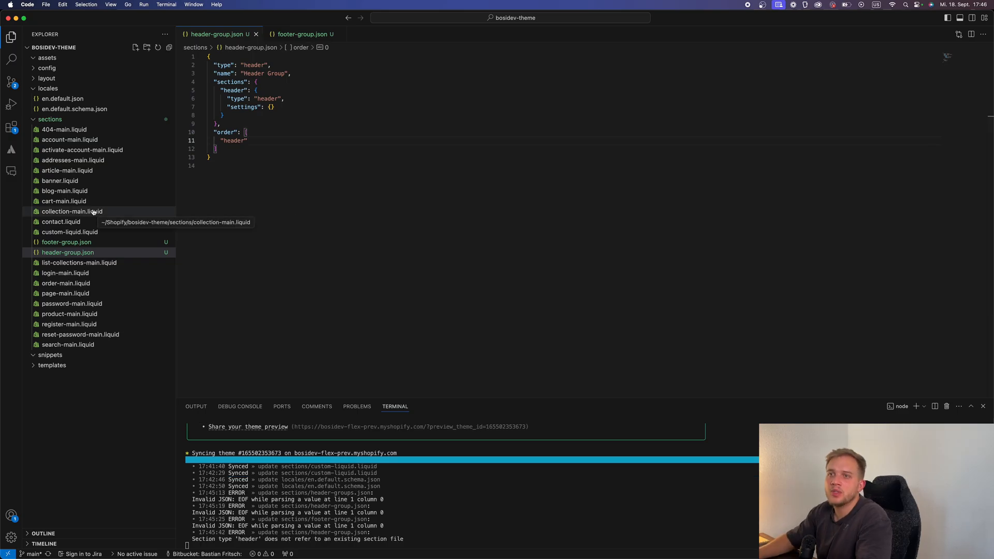
pyautogui.click(71, 211)
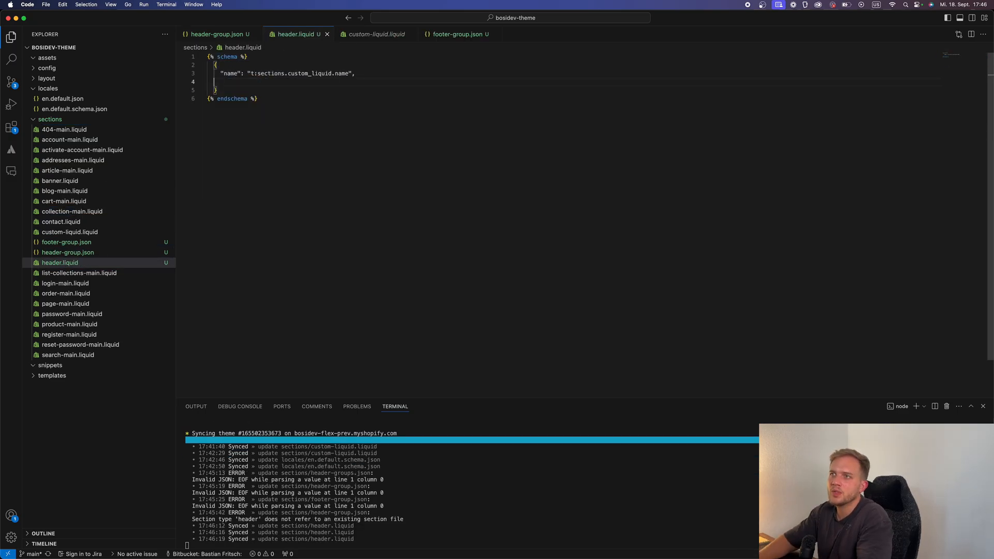
pyautogui.click(215, 33)
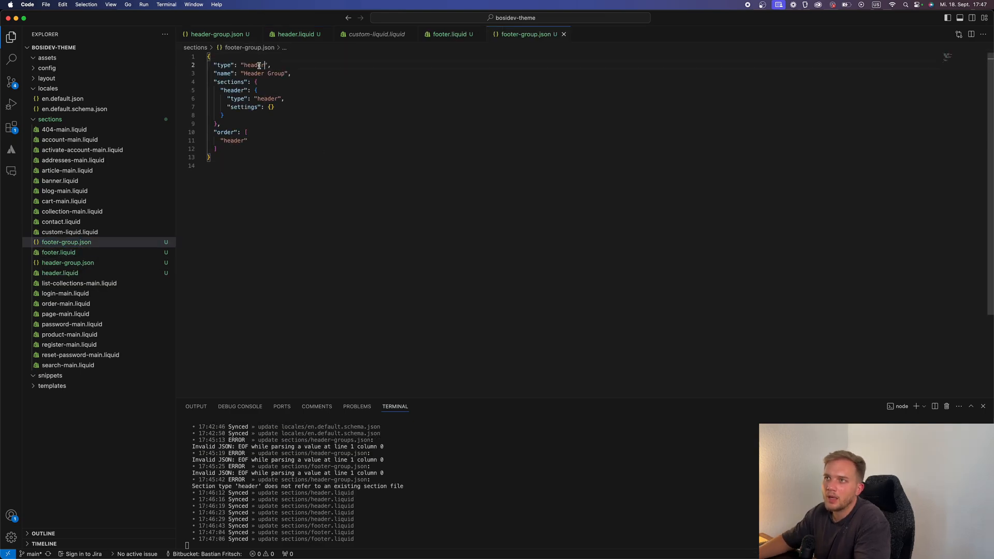
# Fill footer-group.json and footer.liquid with the footer name and type
pyautogui.write('footer')
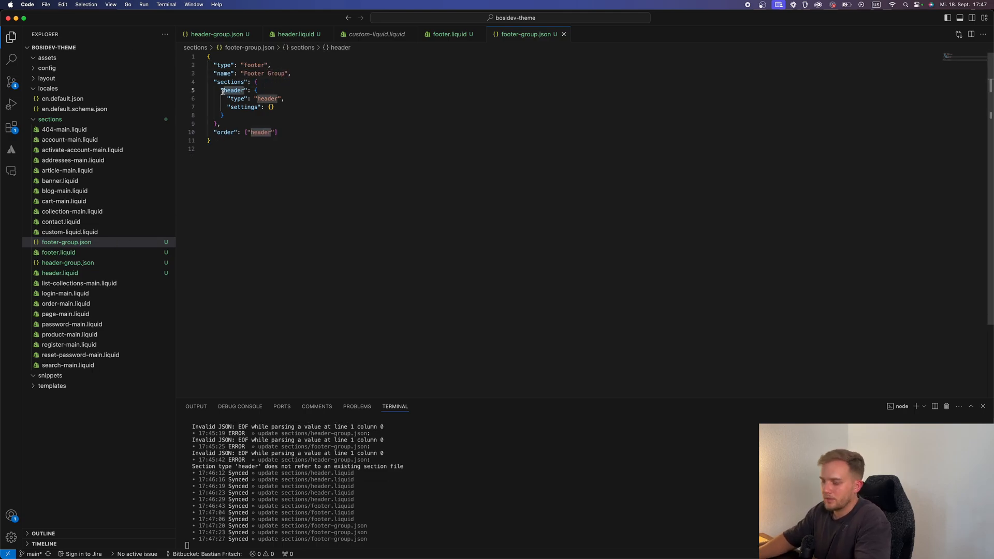
pyautogui.write('footer')
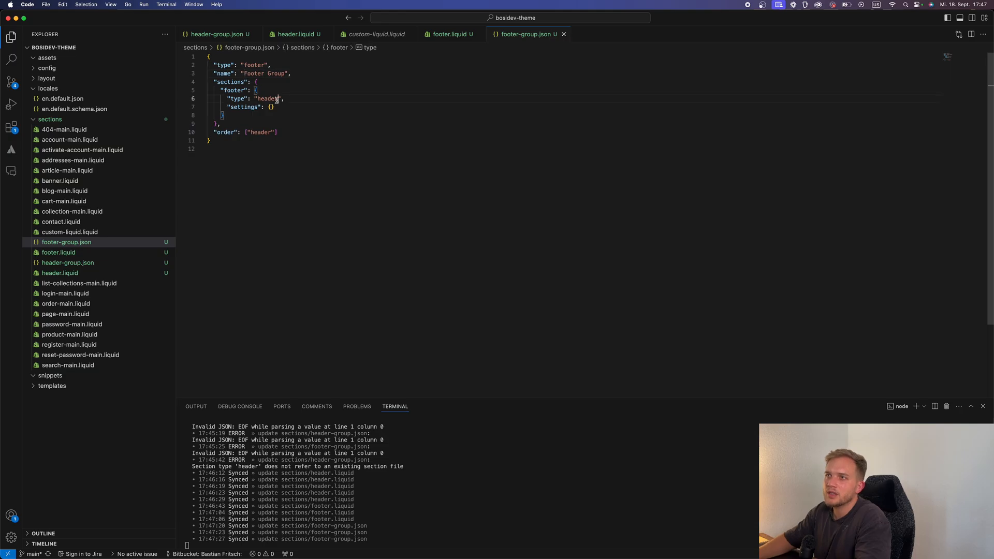
pyautogui.write('footer')
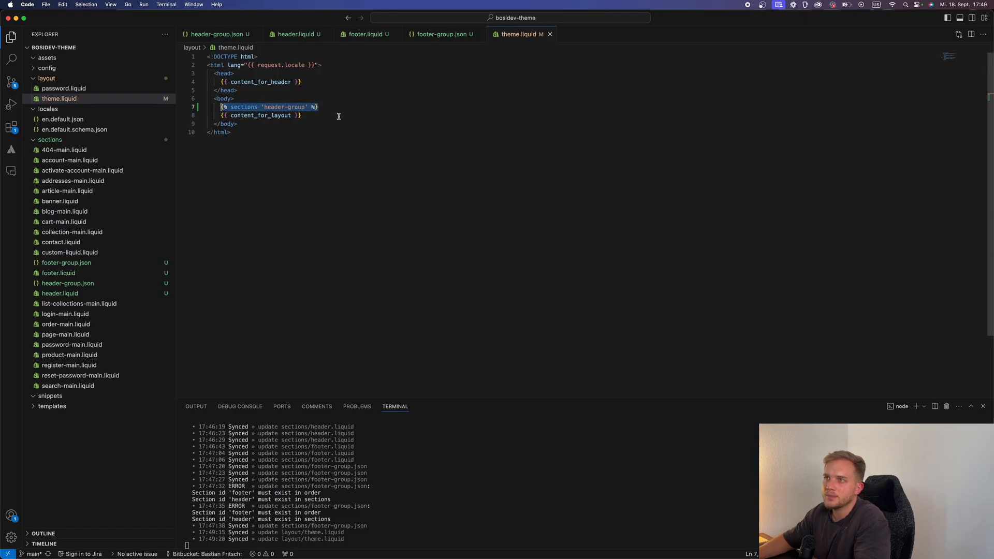
# Render {% sections 'footer-group' %} in theme.liquid and start a blocks array in product-main
pyautogui.write("{% sections 'footer-group' %}")
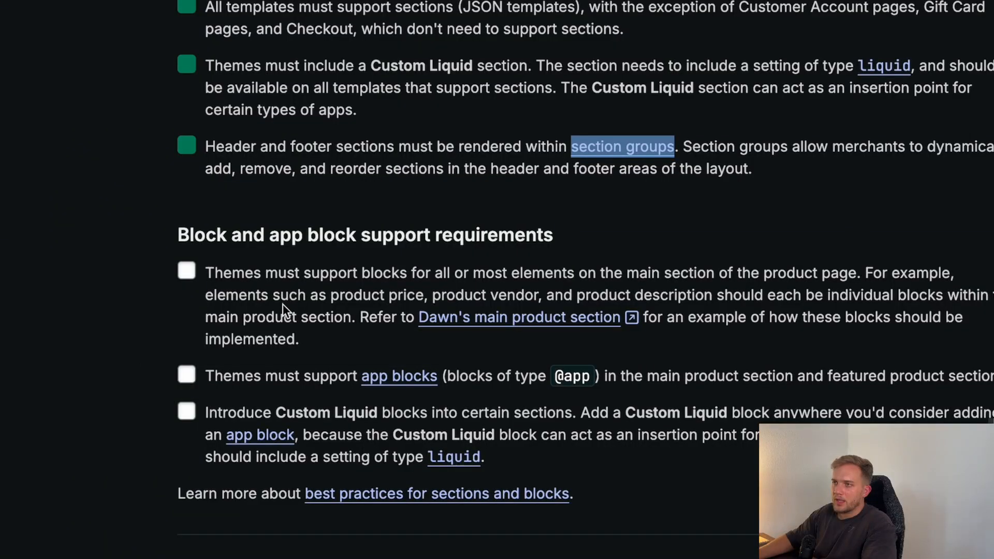
pyautogui.moveTo(199, 314)
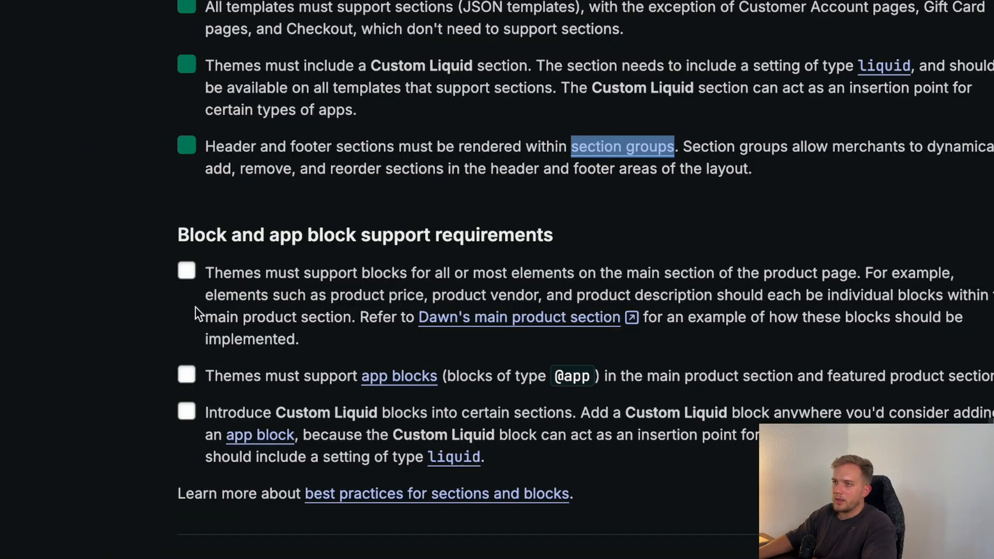
pyautogui.moveTo(816, 279)
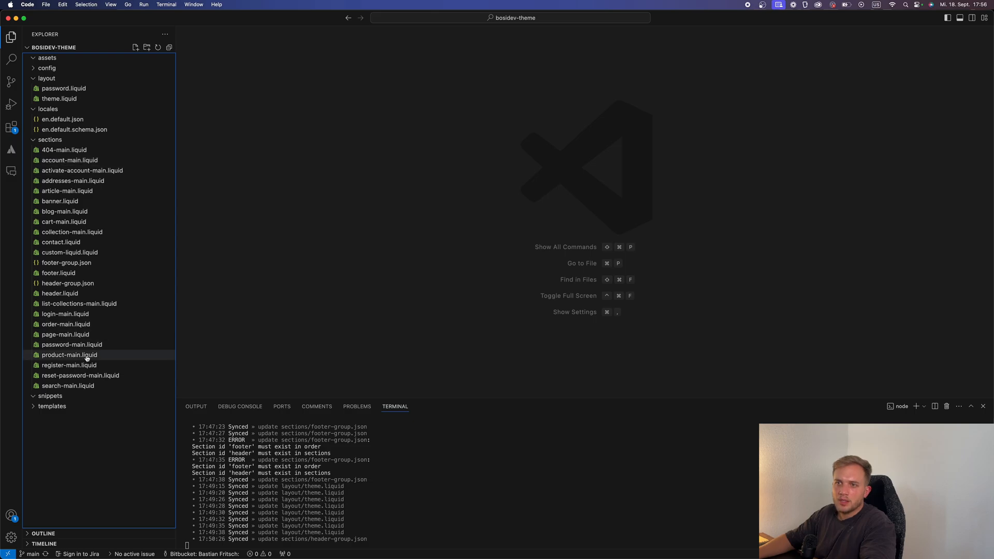
pyautogui.click(69, 355)
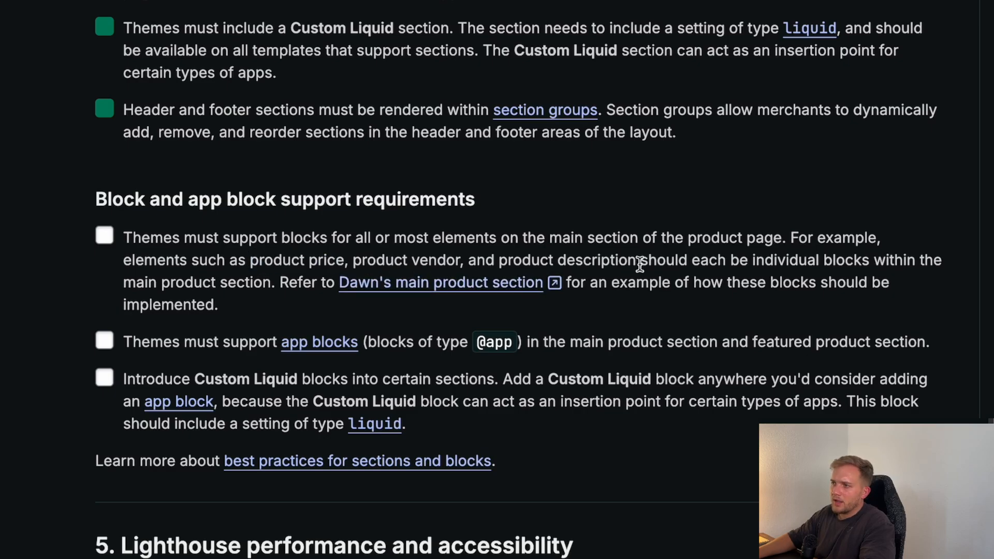
pyautogui.moveTo(941, 260)
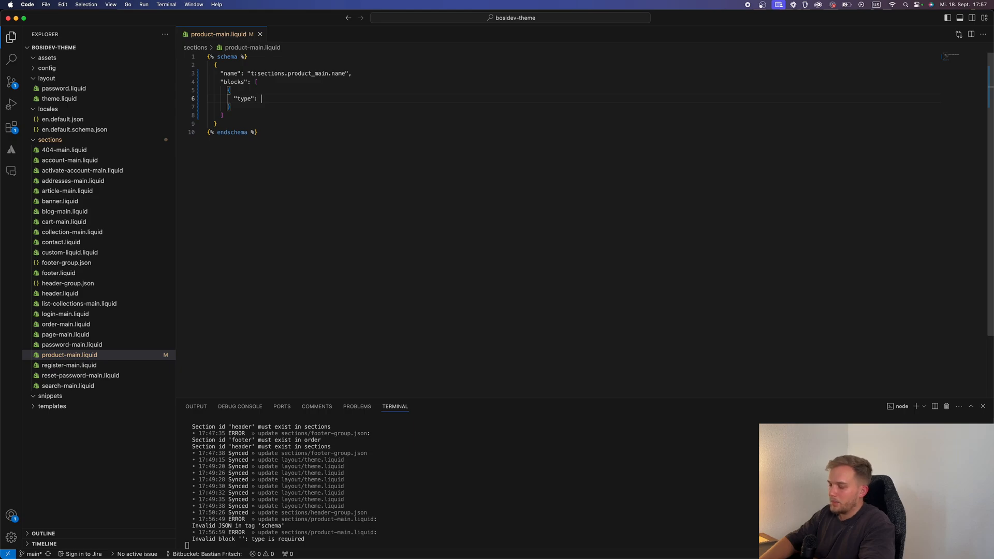
# Define price, vendor and description blocks with empty settings in the product-main schema
pyautogui.write('"price",')
pyautogui.write("{%- when '@app' -%")
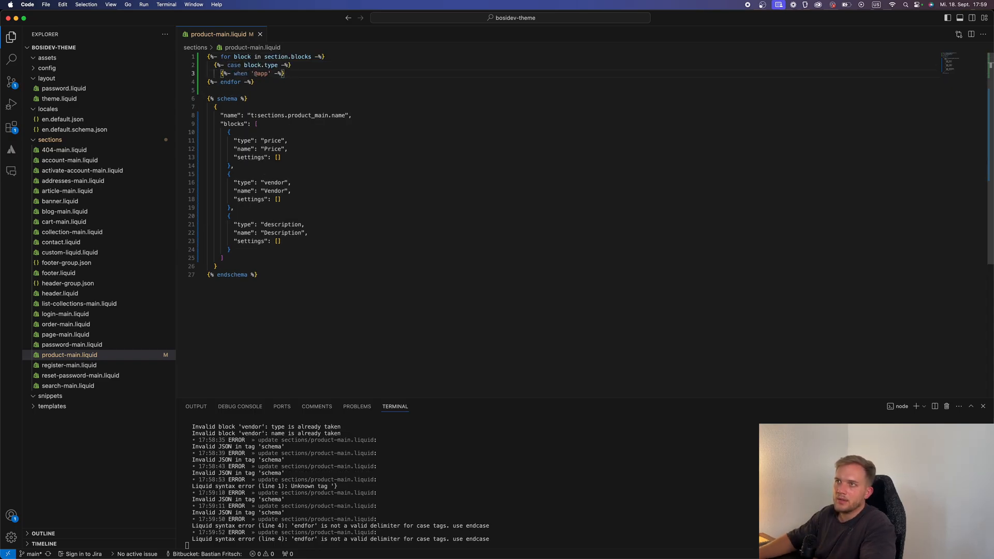
pyautogui.write('{% render block %}')
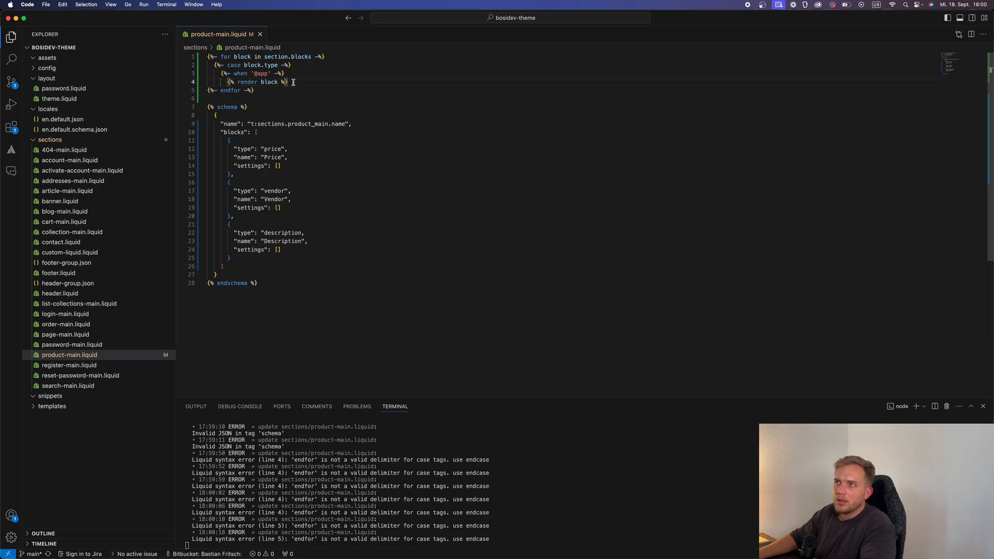
pyautogui.write("{%- when 'price' -%}")
pyautogui.write('{{ product.price ')
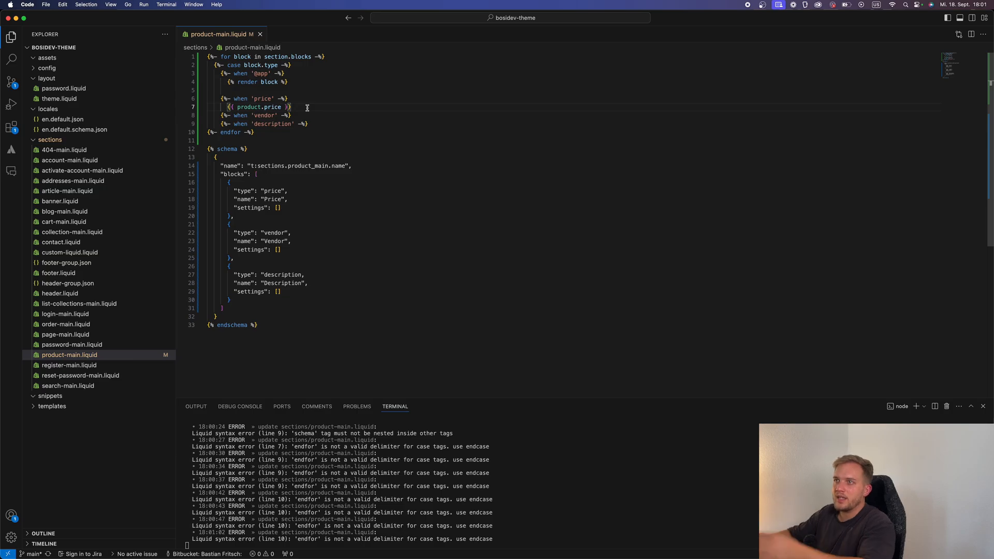
pyautogui.write('TODO:')
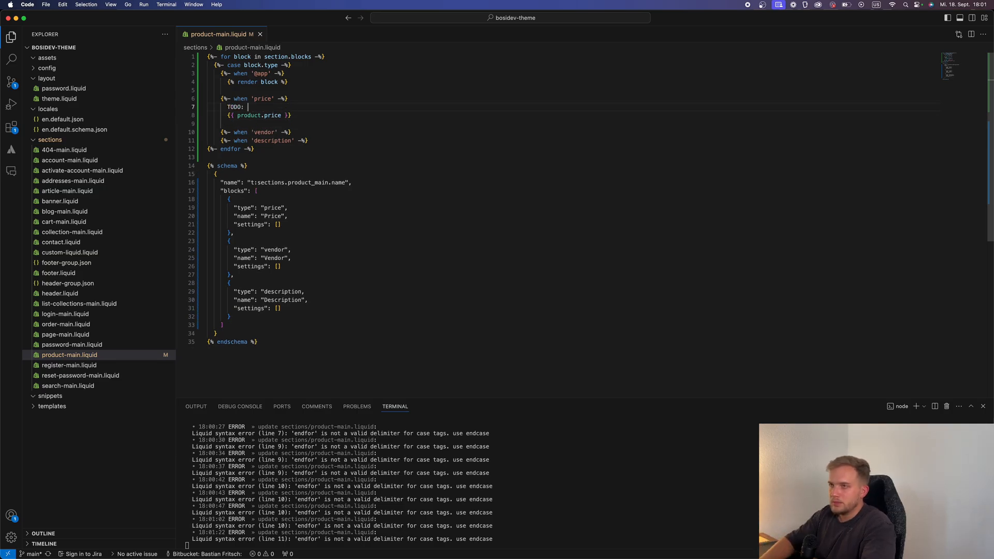
pyautogui.write('Create prive snio')
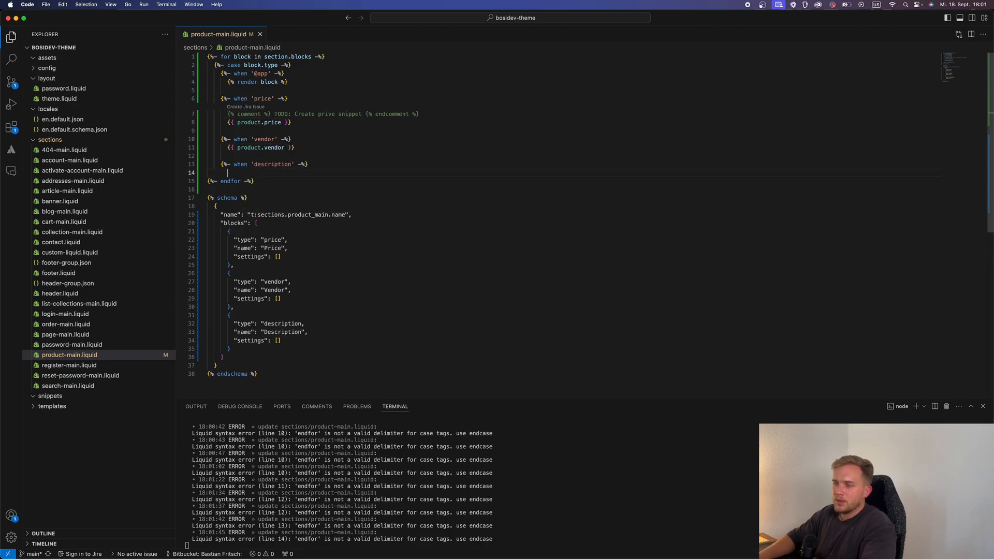
pyautogui.write('{{ product.description')
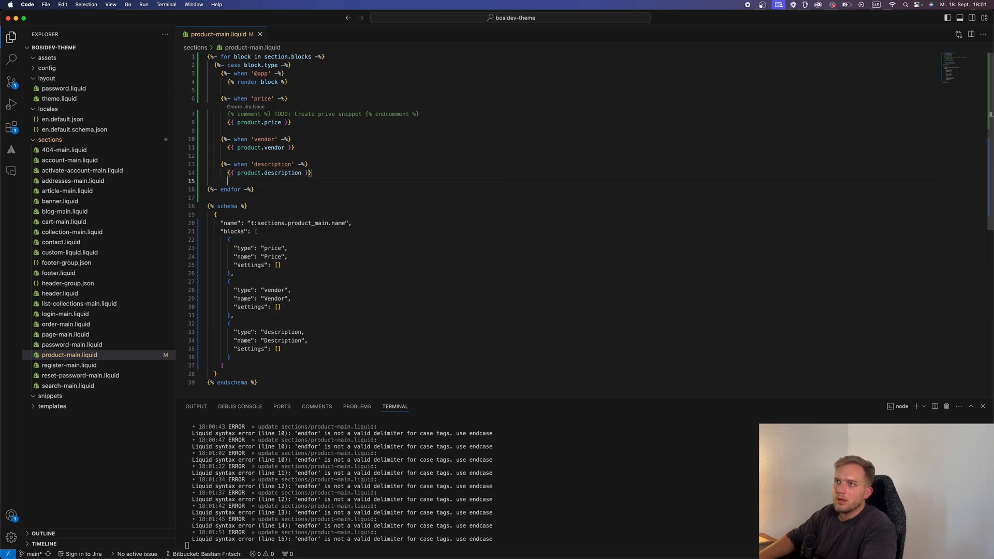
pyautogui.write('{%}')
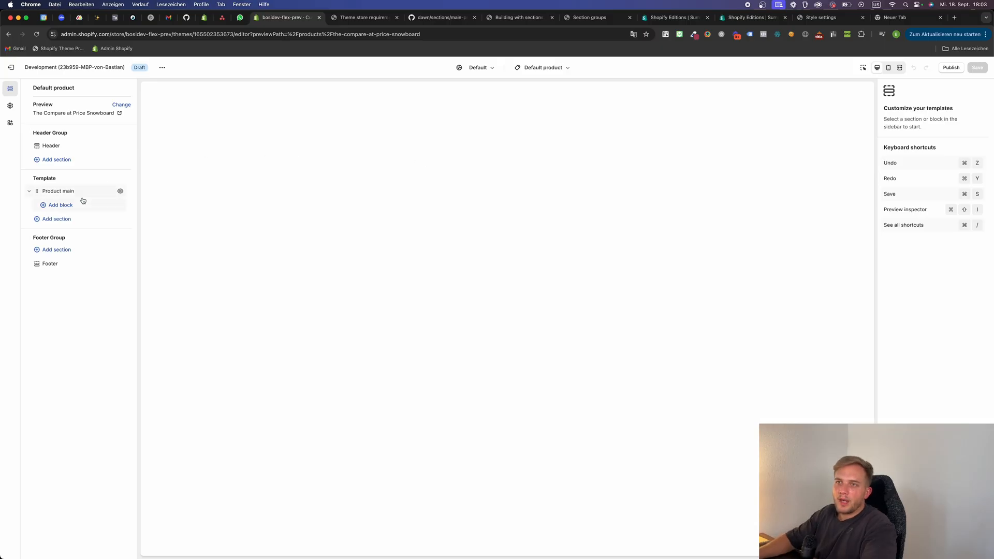
# Add Price and further product-detail blocks under Product main, then return to the code editor
pyautogui.click(60, 204)
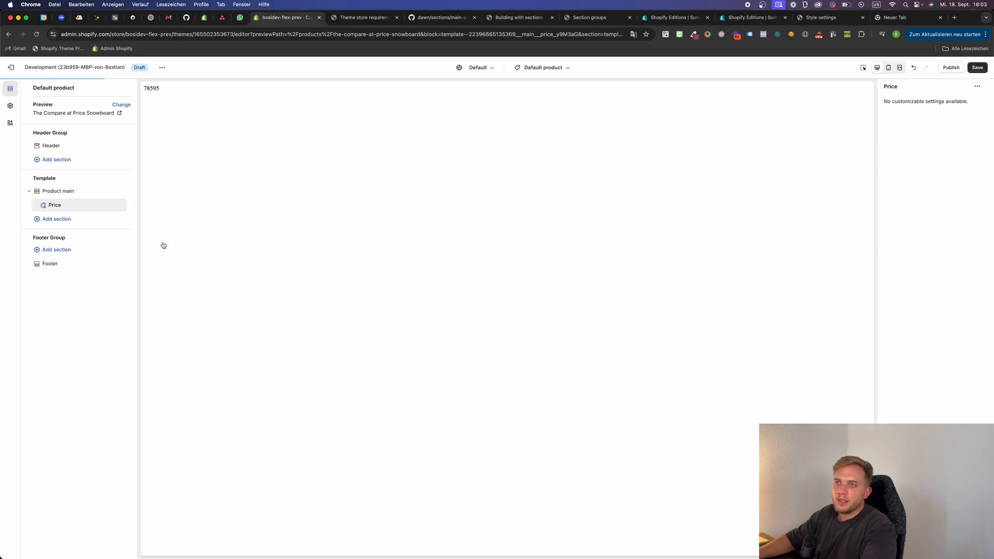
pyautogui.click(62, 233)
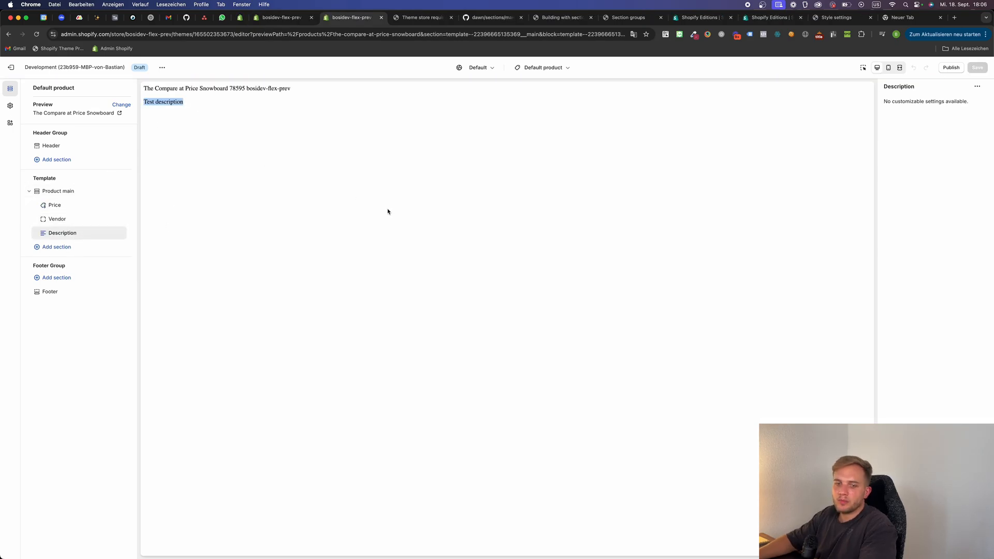
pyautogui.click(422, 18)
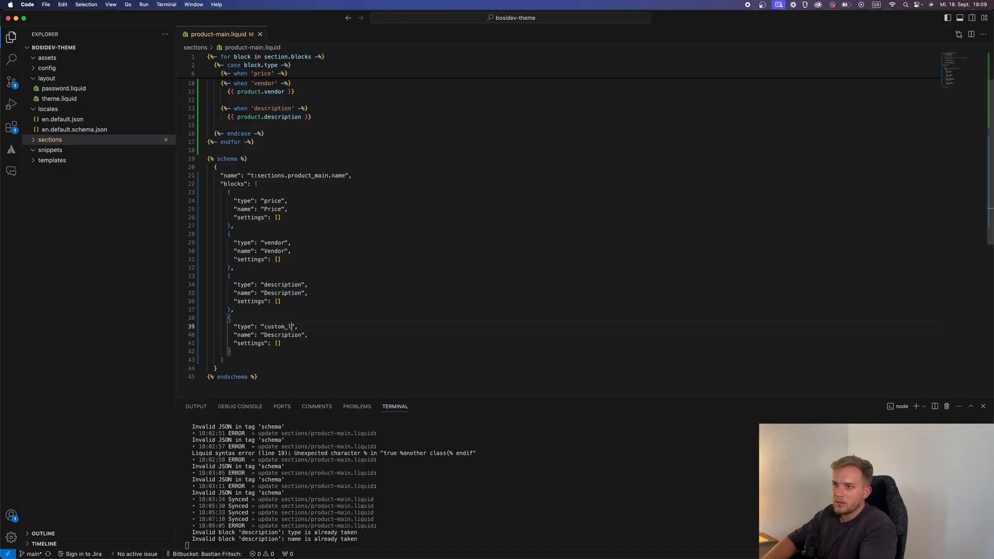
# Output block.settings.custom_liquid in the case and declare its setting with "type": "liquid"
pyautogui.write('block.settings.custom_liquid }}')
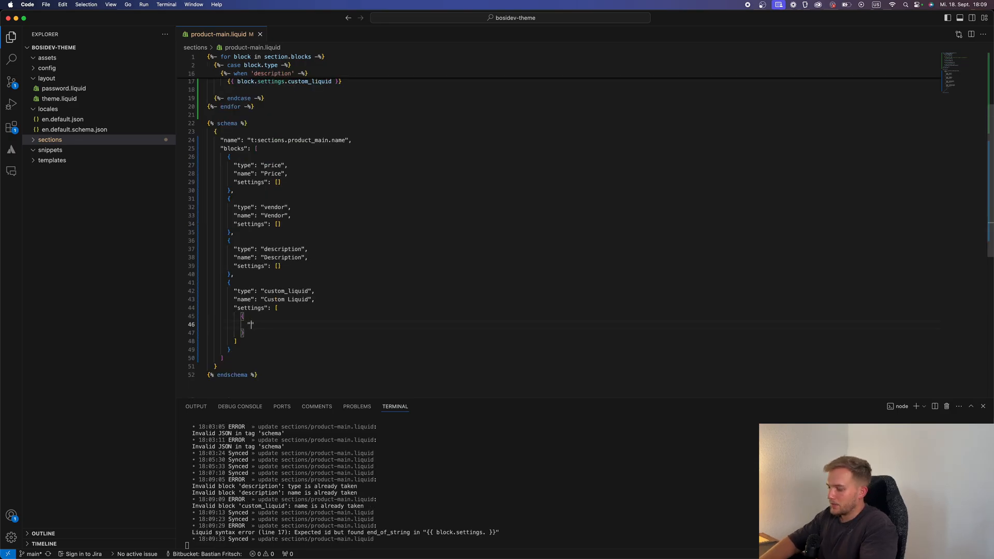
pyautogui.write('"type": "liquid",')
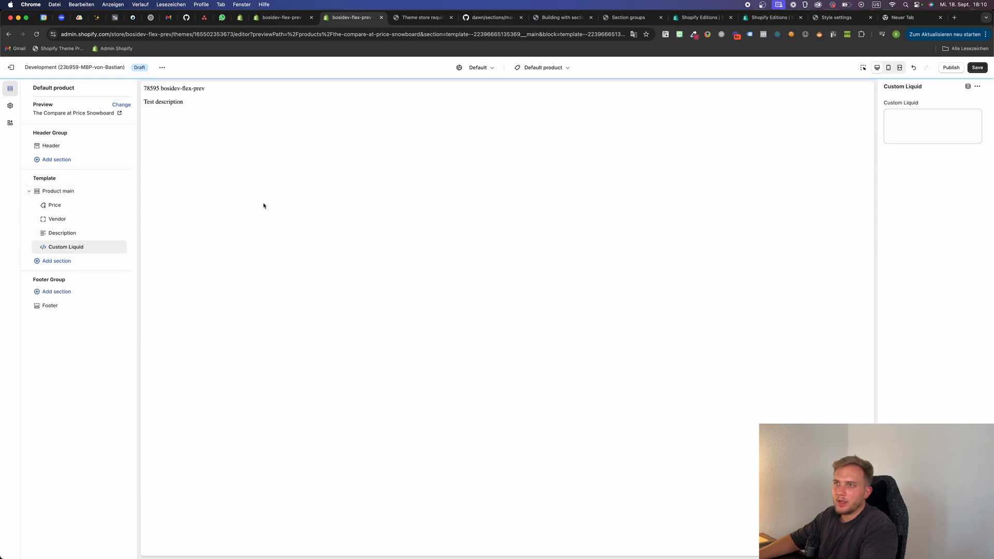
# Fill the Custom Liquid block with 'Test custom liquid' so the preview renders it
pyautogui.write('Test custom liquid')
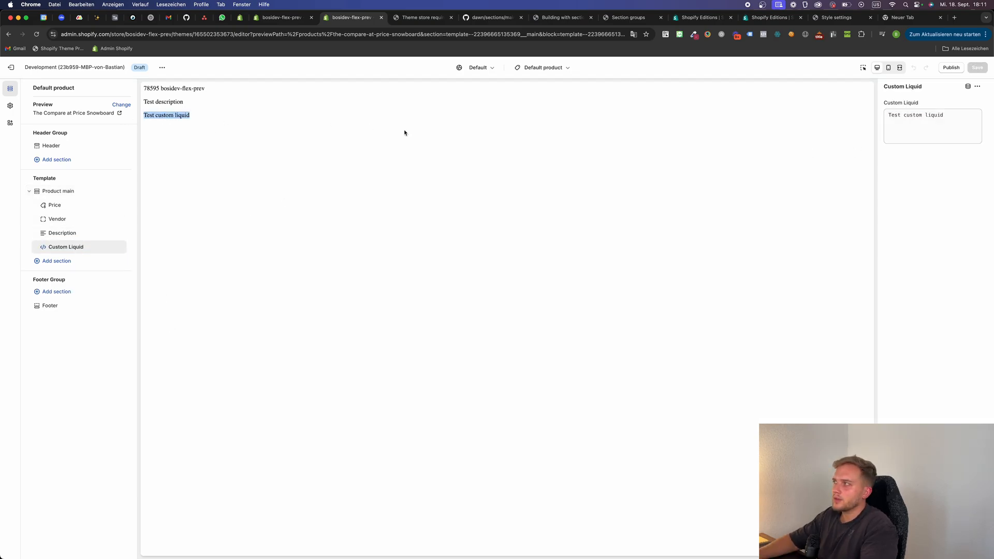
pyautogui.click(421, 17)
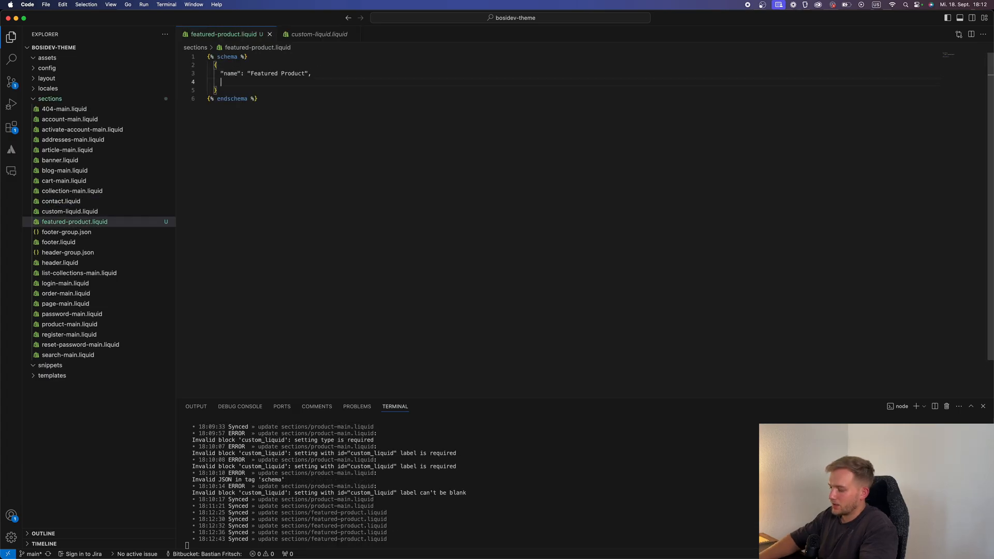
# Add a "presets" key to the Featured Product section schema in featured-product.liquid
pyautogui.write('"presets"')
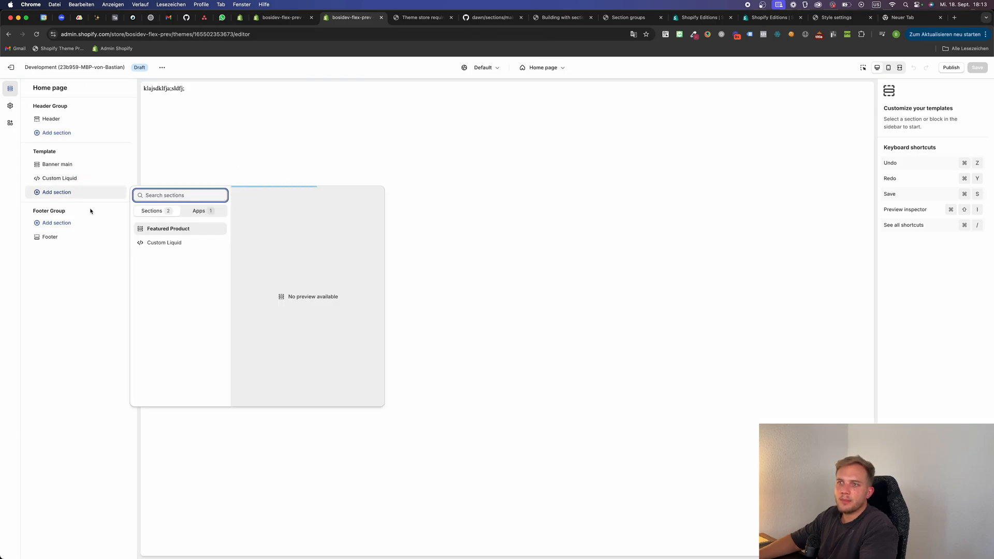
# Choose Featured Product from the home page's Add section picker
pyautogui.click(168, 227)
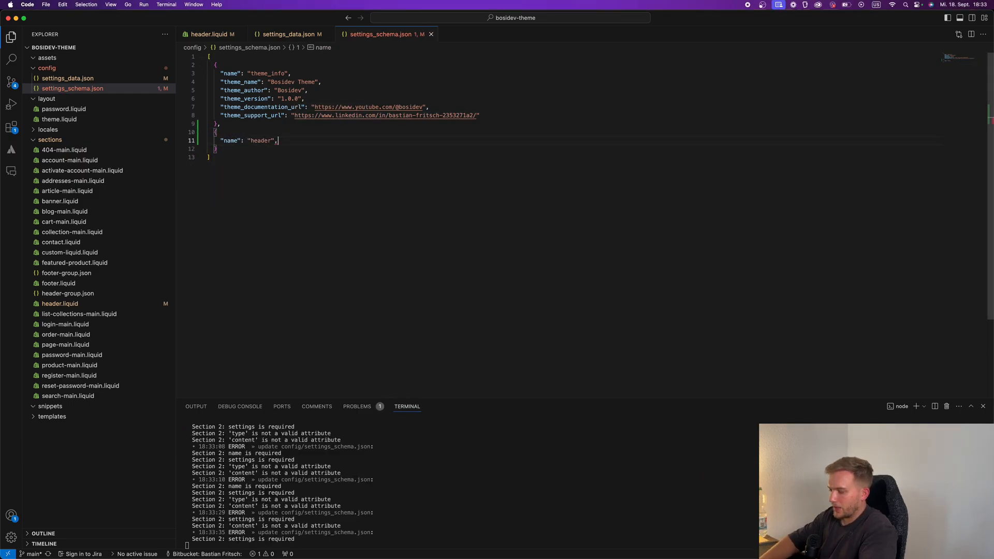
# Give the header entry in settings_schema.json a "settings" array with a typed setting
pyautogui.write('"settings": [')
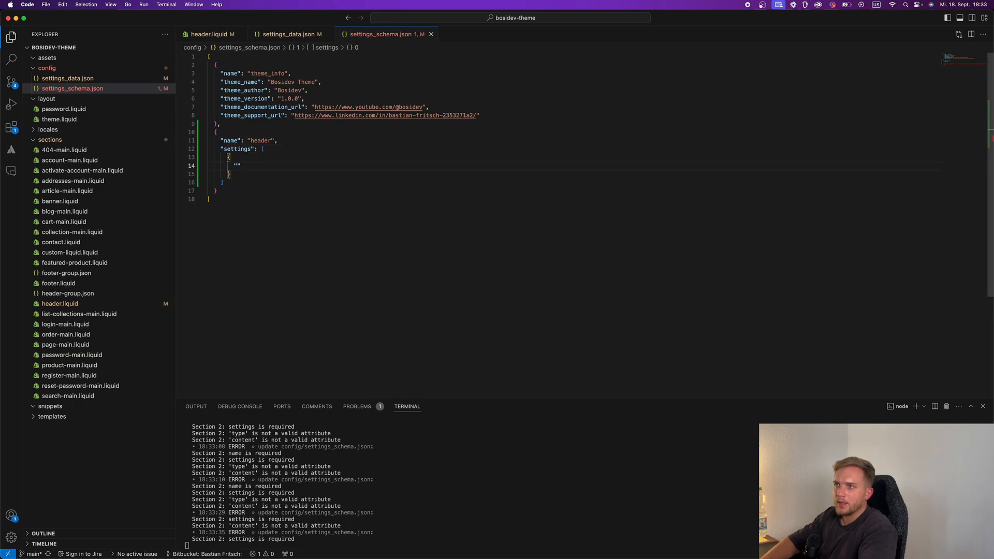
pyautogui.write('type:')
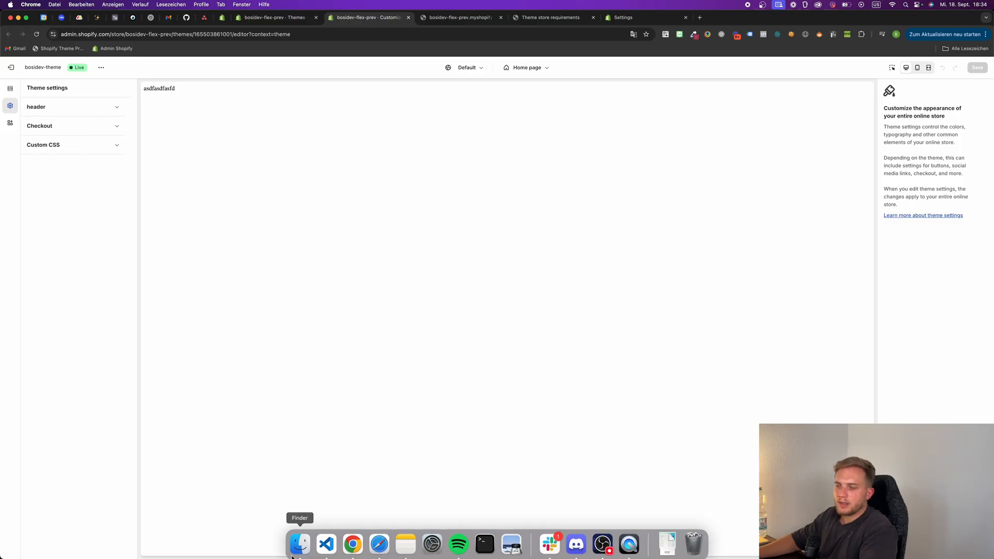
pyautogui.click(460, 17)
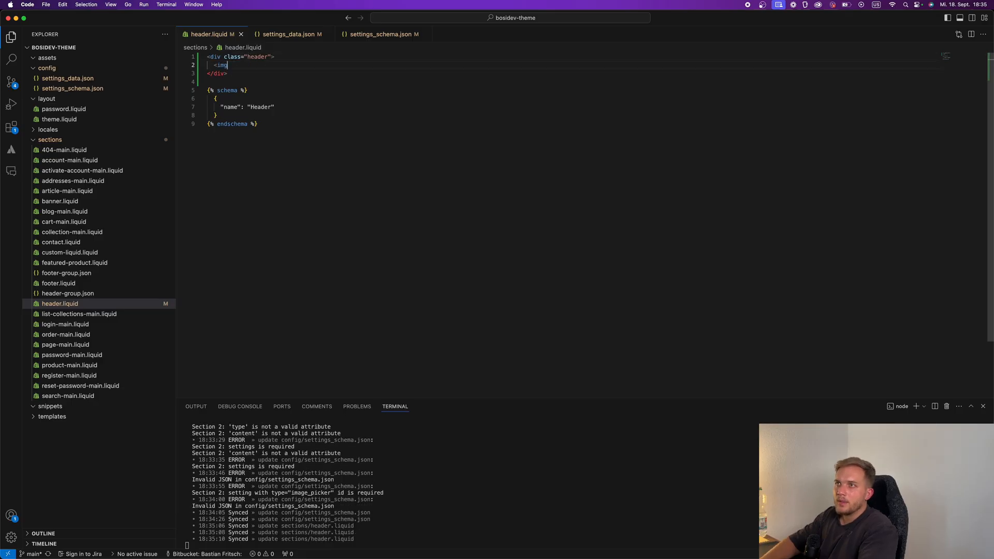
# Wrap the logo img (src from settings.logo) in a link to {{ routes.root_url }}
pyautogui.write('src=""')
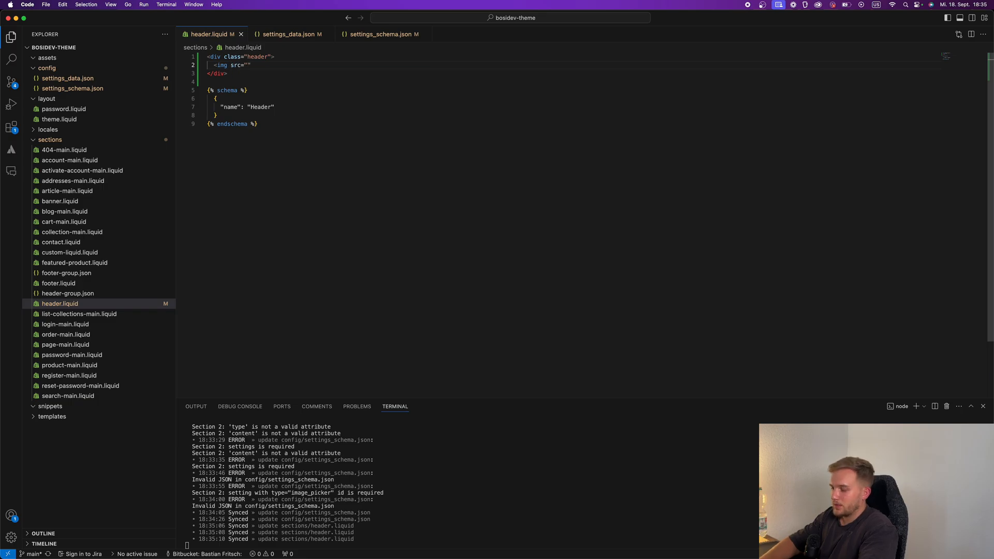
pyautogui.write('{{ settings.}}')
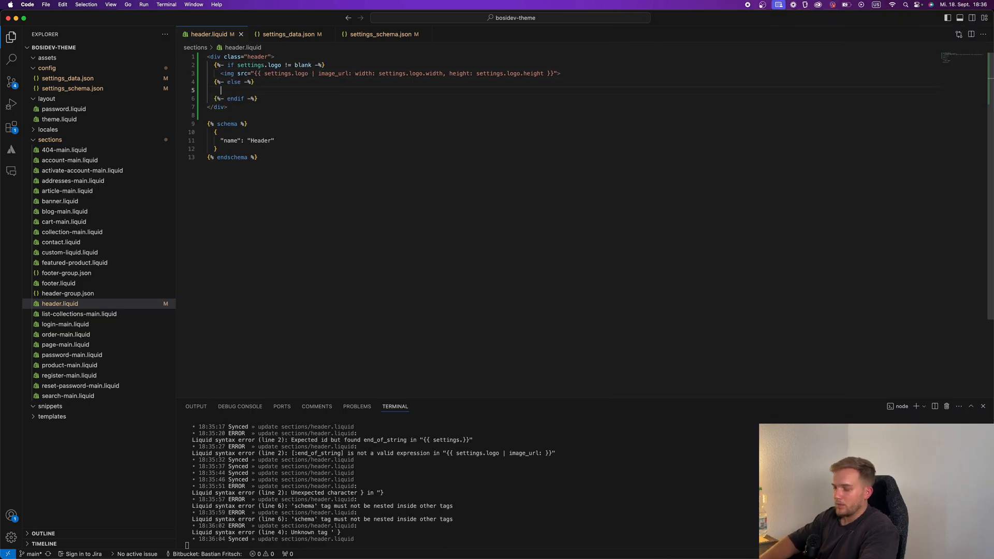
pyautogui.write('<a href="{{')
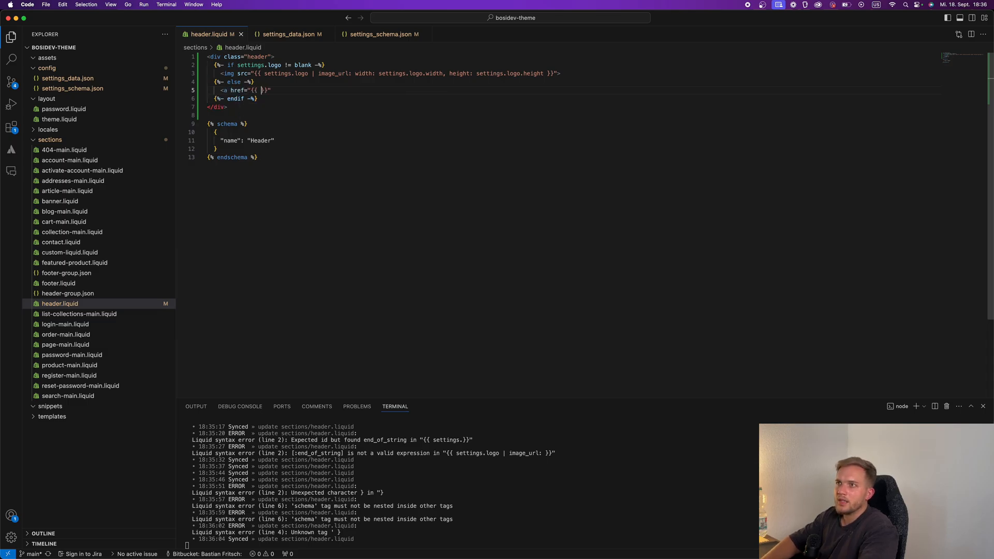
pyautogui.write('routes.root')
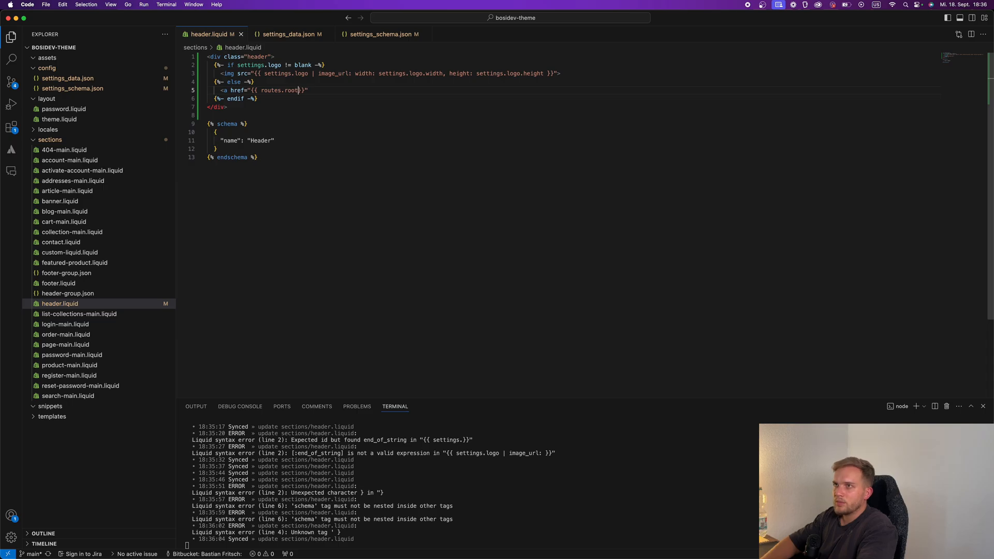
pyautogui.write('_url')
pyautogui.write('</a>')
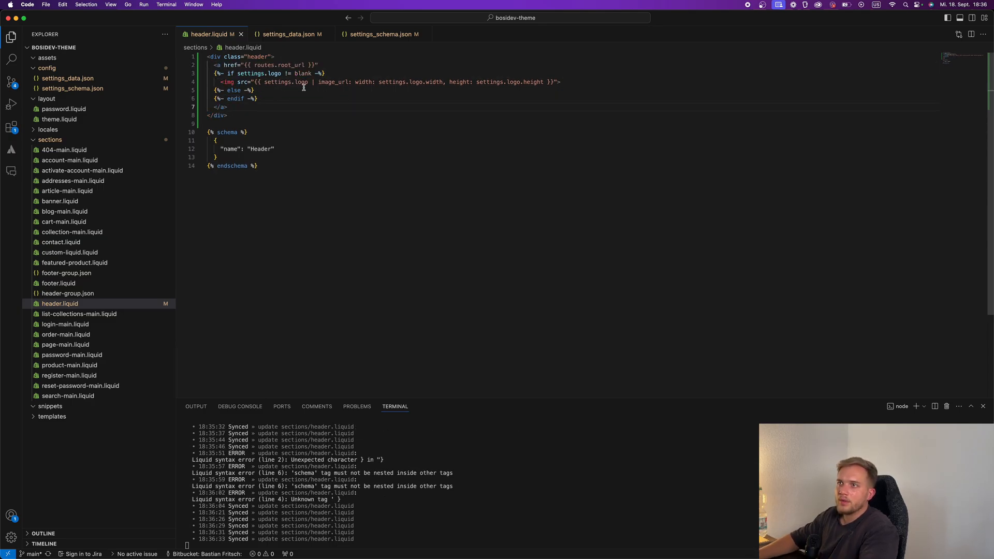
# Add the else branch showing <span>{{ shop.name }}</span> when no logo is set
pyautogui.write('<span>{{ shoop}}')
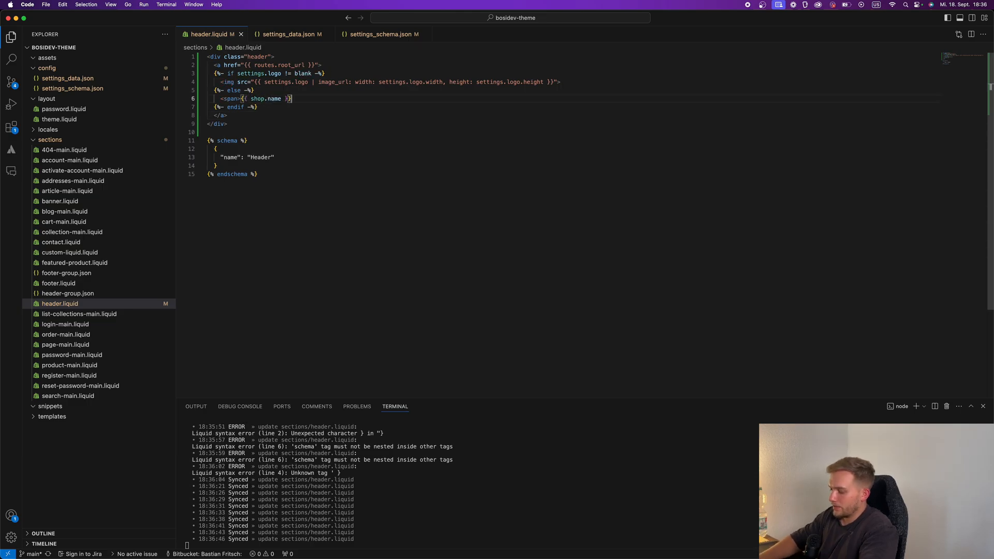
pyautogui.write('</span>')
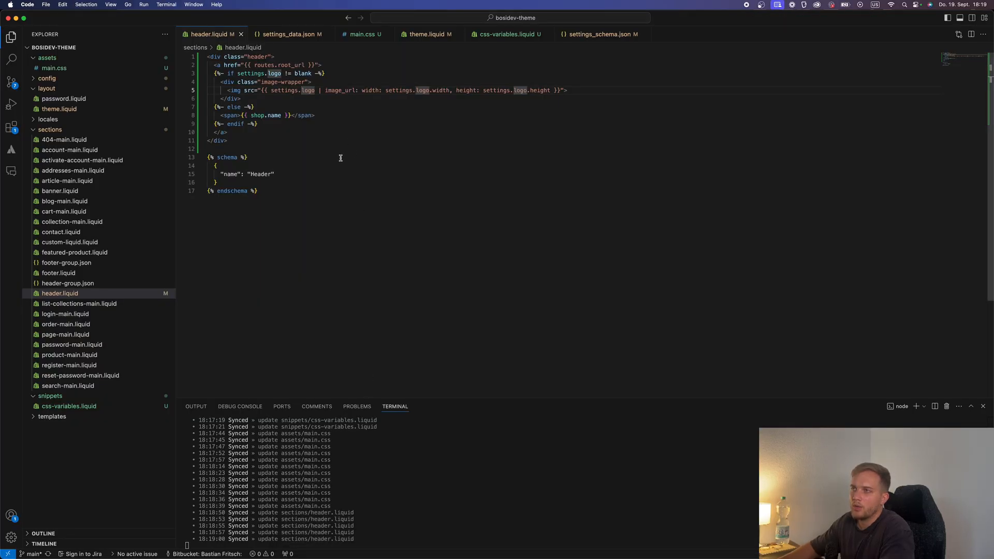
# Add a style block sizing .image-wrapper to {{ settings.logo_width_desktop }}px and test it in the preview
pyautogui.click(596, 33)
pyautogui.write('#shopify-')
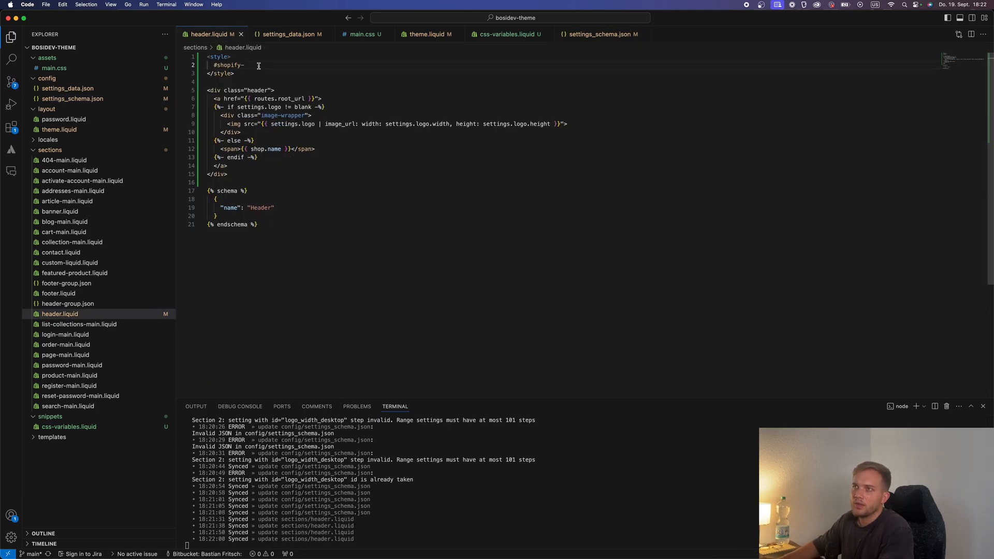
pyautogui.write('section-{{ section.id')
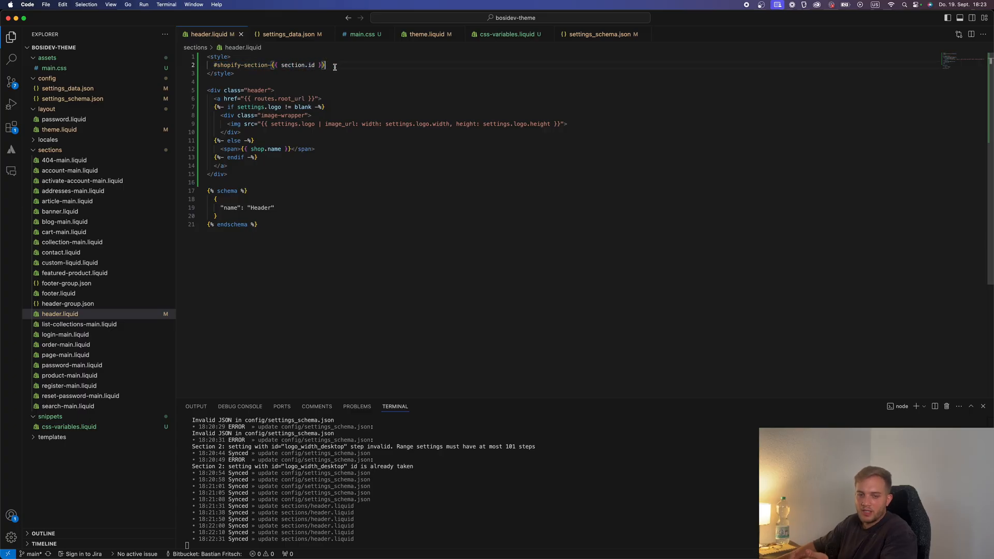
pyautogui.write('.image-wrapper {')
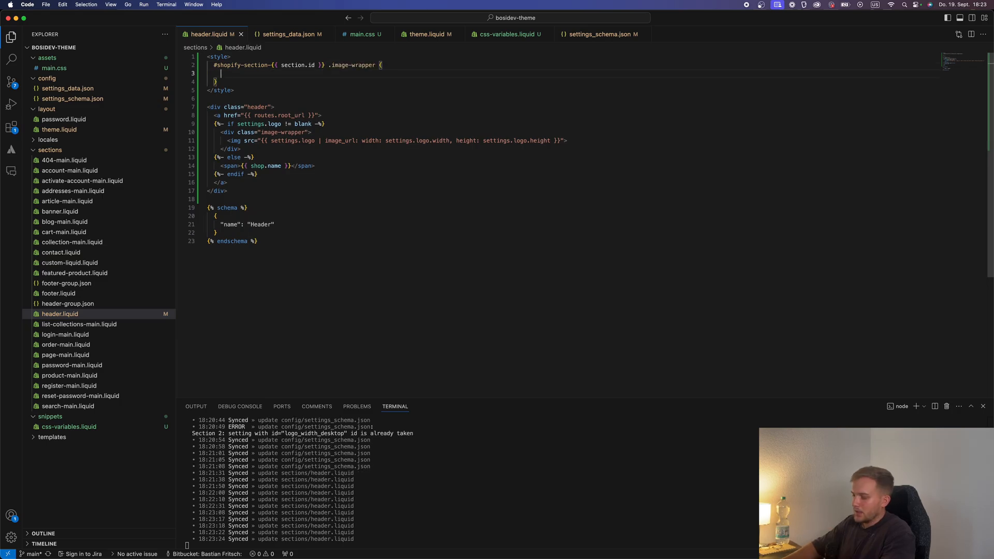
pyautogui.write('width:')
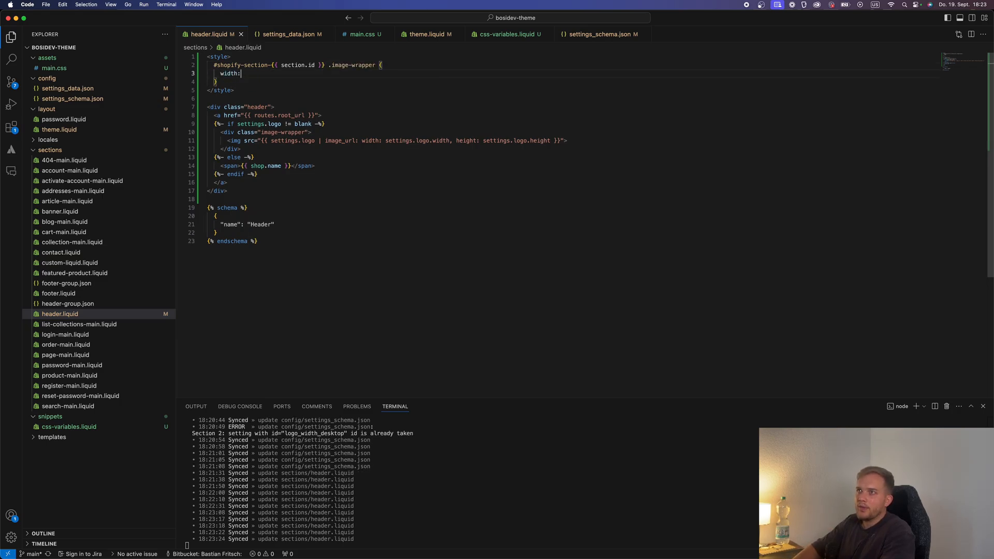
pyautogui.write('{{ settings.logo_width_desktop }}px;')
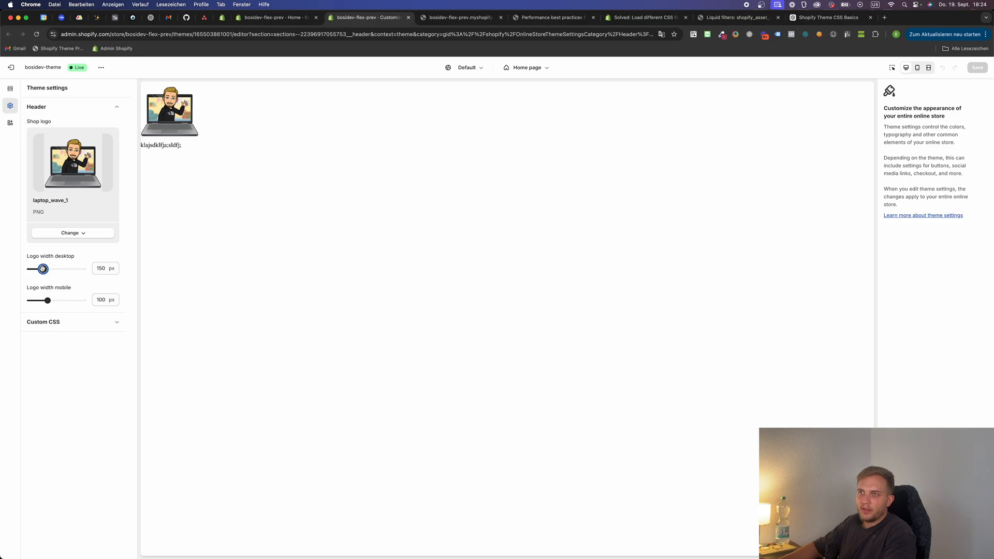
pyautogui.moveTo(42, 268); pyautogui.dragTo(30, 268)
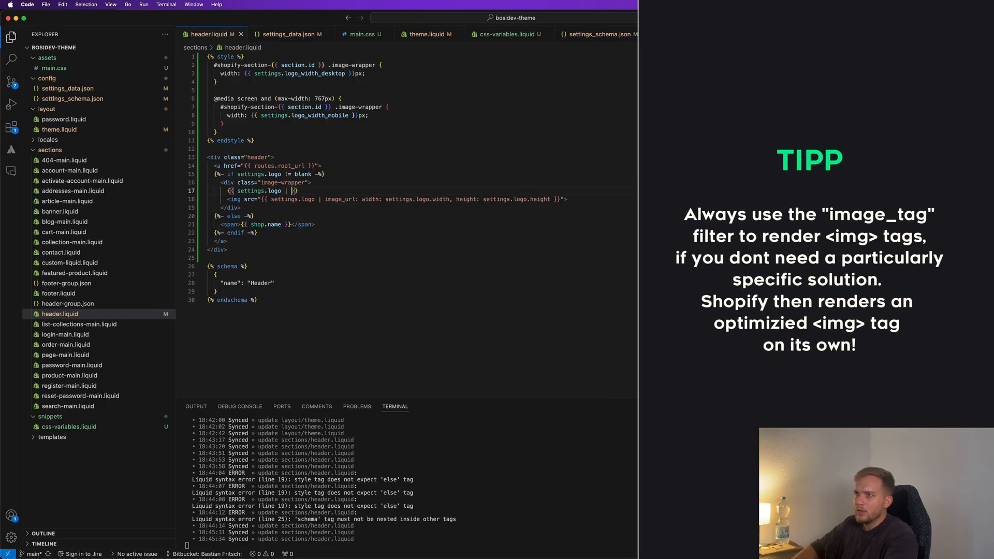
# Render the logo with the image_tag filter instead of a raw img
pyautogui.write('image_tag')
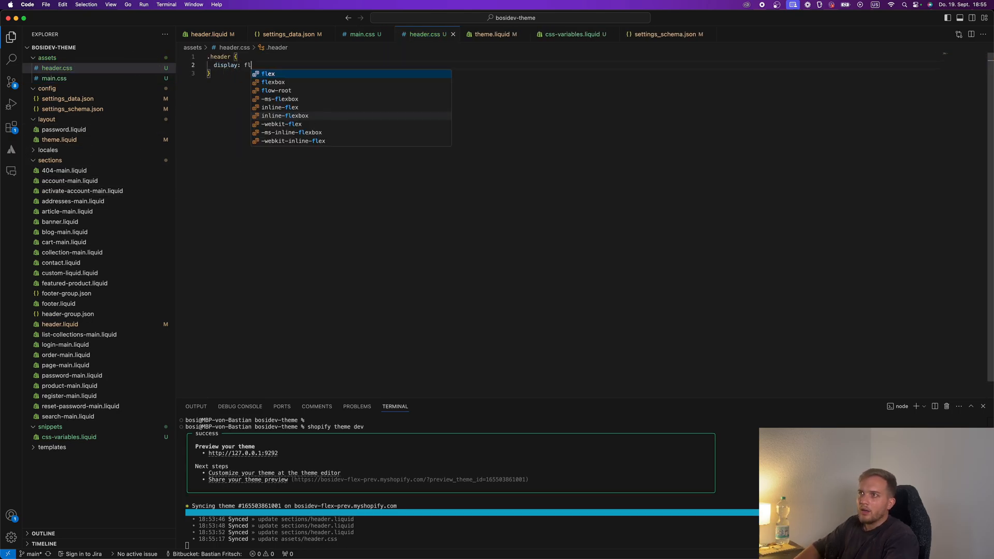
# Set justify-content on .header in header.css and load the stylesheet via asset_url | stylesheet_tag in header.liquid
pyautogui.write('justify-content: ;')
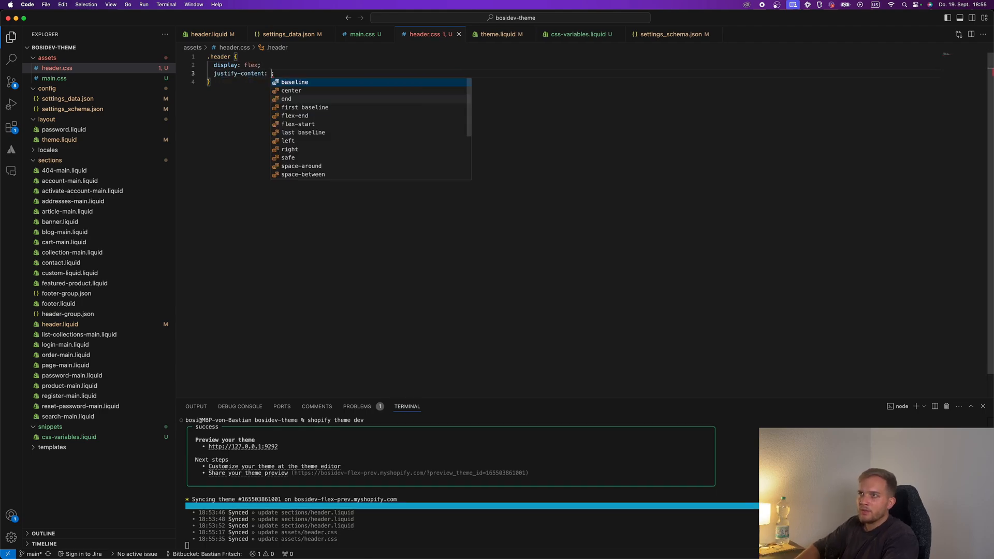
pyautogui.write('space')
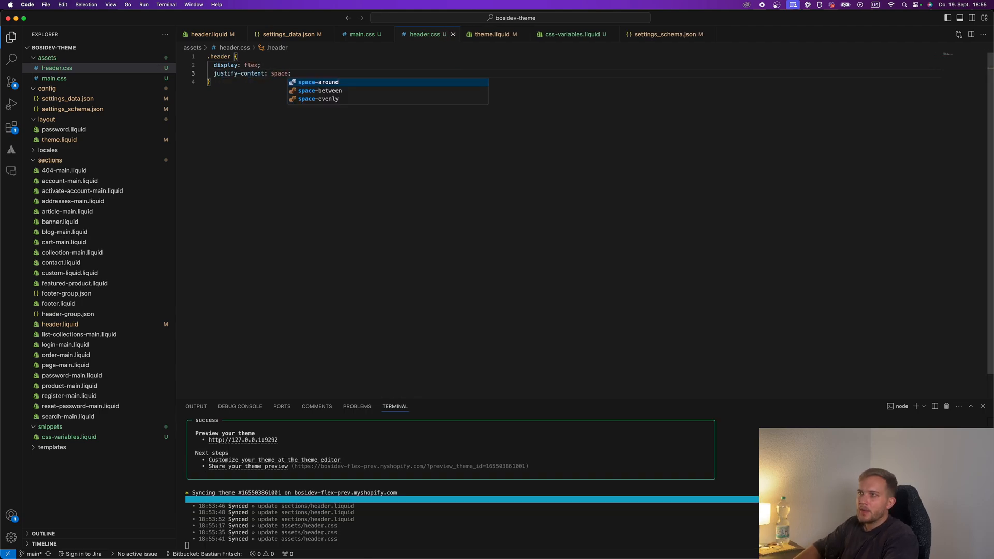
pyautogui.click(494, 34)
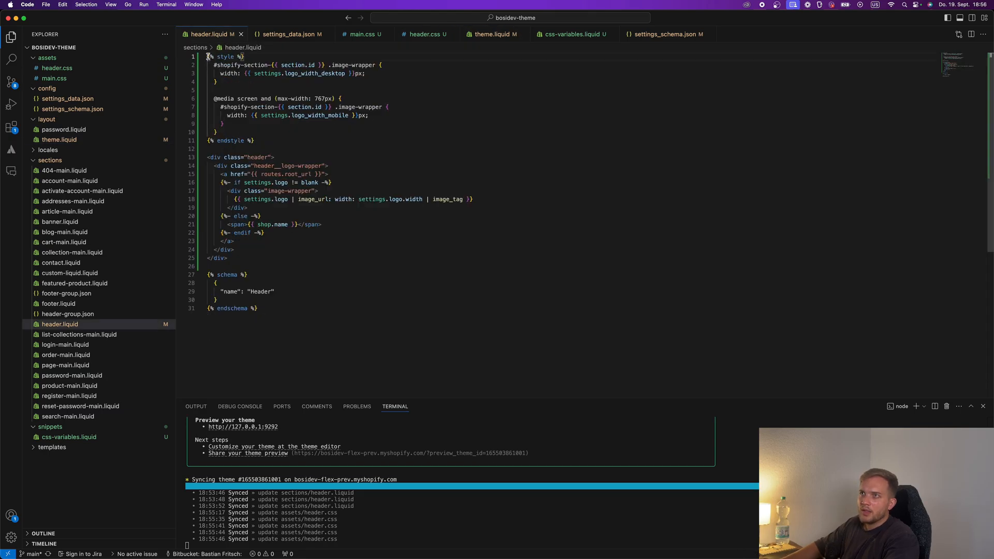
pyautogui.write("{{ 'main.css' | asset_url | stylesheet_tag }}")
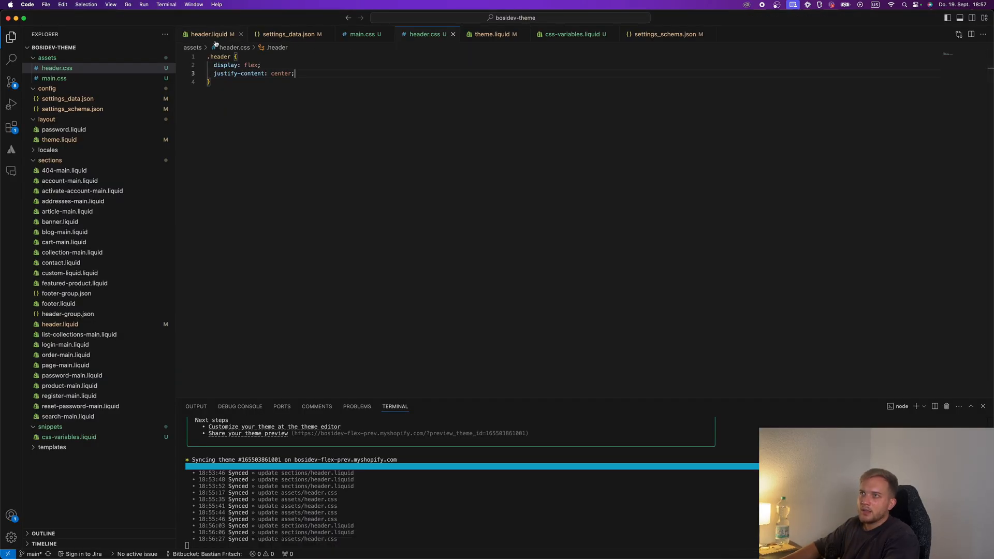
# Add a link_list menu setting to the header schema and loop section.settings.menu.links in a nav list
pyautogui.click(213, 33)
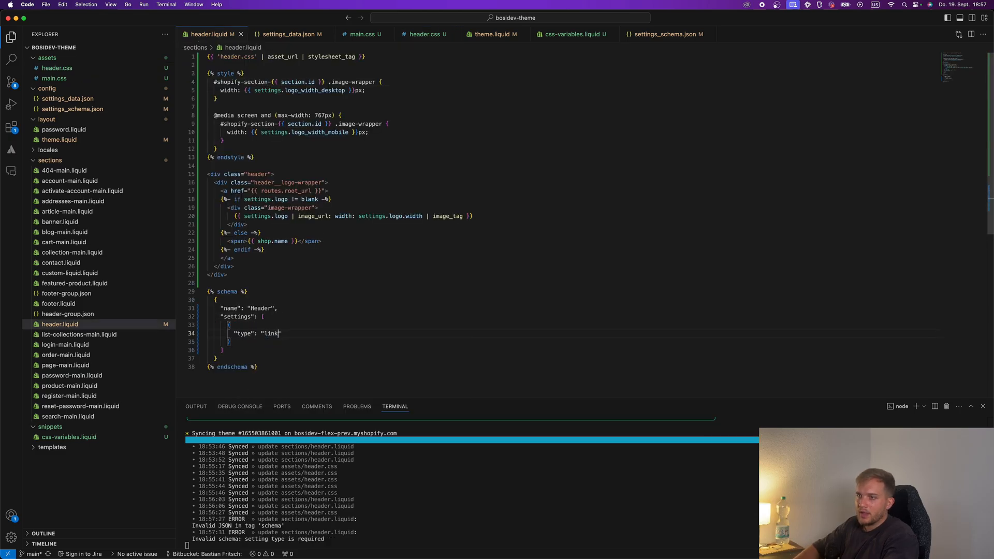
pyautogui.write('_list",')
pyautogui.write('{%- for link in section.settings')
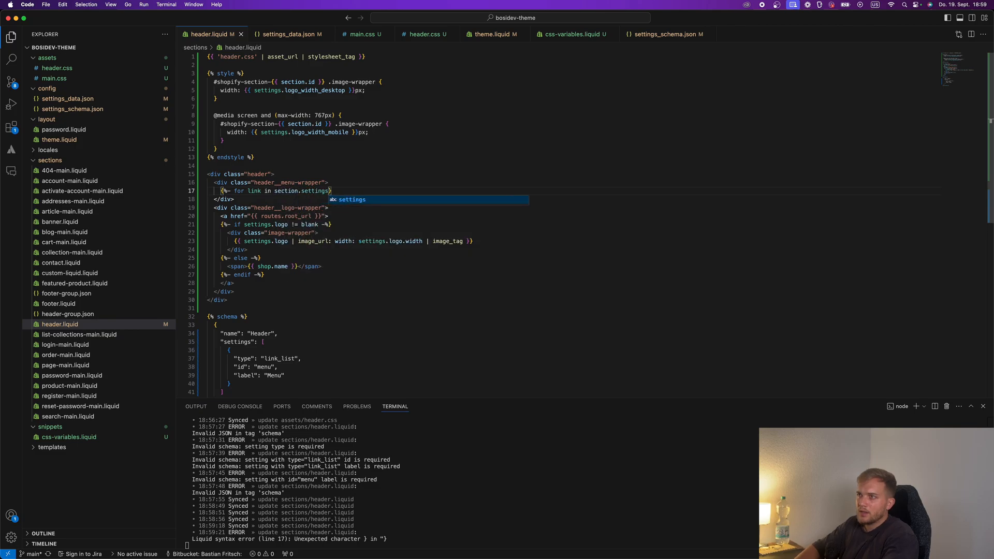
pyautogui.write('.menu.links -%')
pyautogui.write('<a')
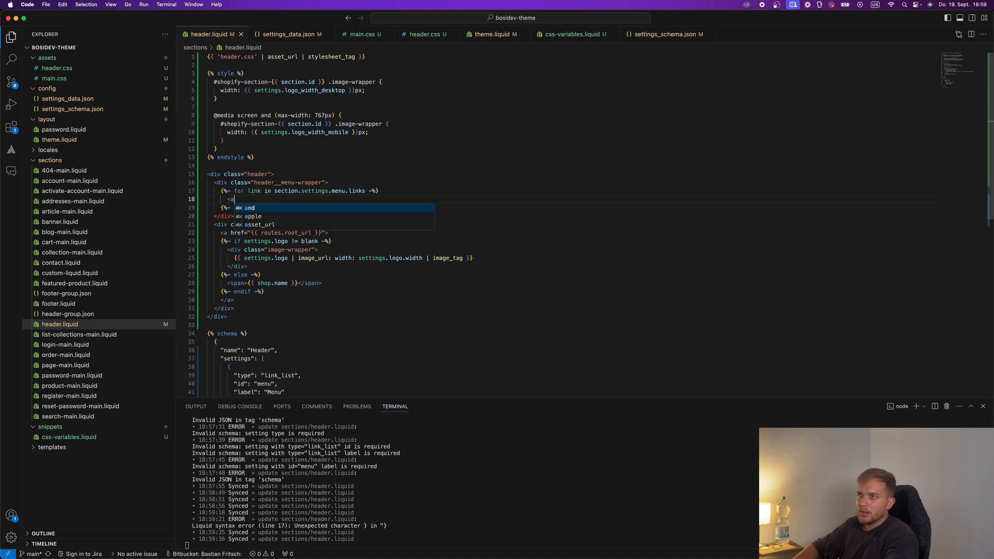
# Output each menu item as an <li> link with href {{ link.url }} and text {{ link.title }}
pyautogui.write('href=""')
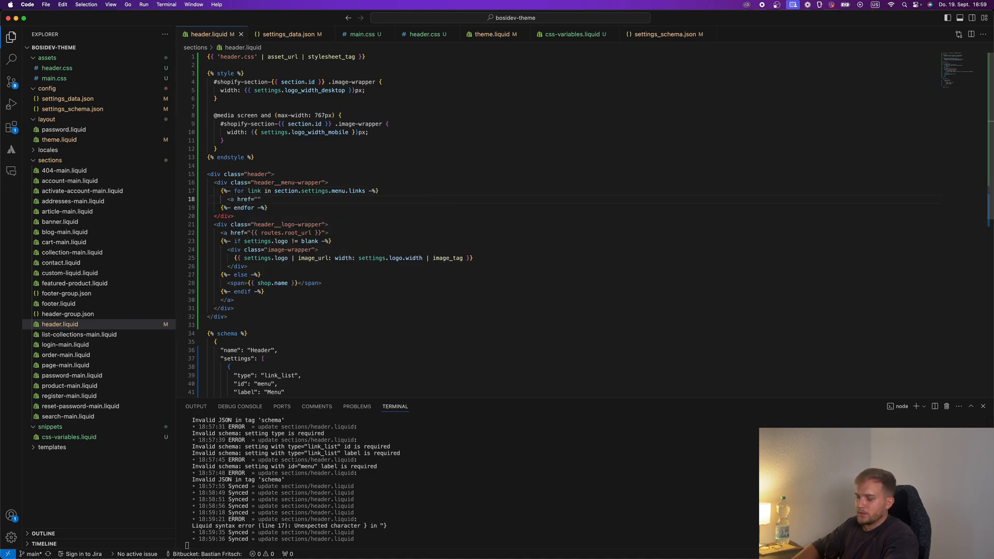
pyautogui.write('{{ link.url }}')
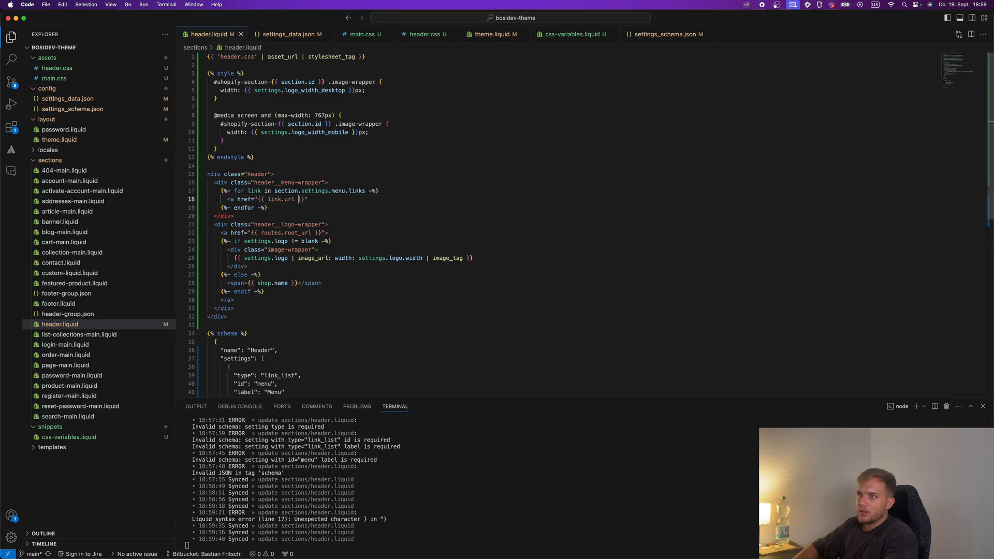
pyautogui.write('{{ link.title')
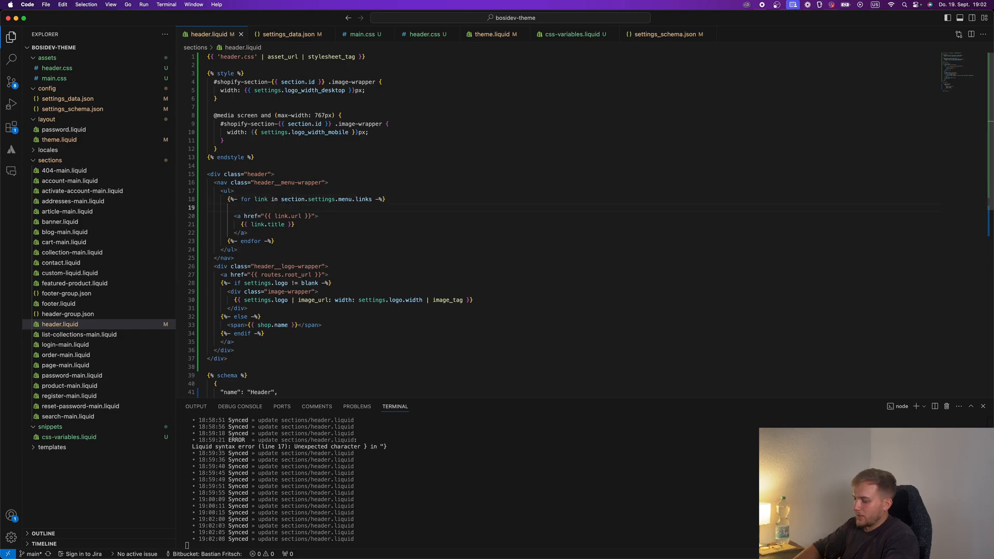
pyautogui.write('</li>')
pyautogui.write('a')
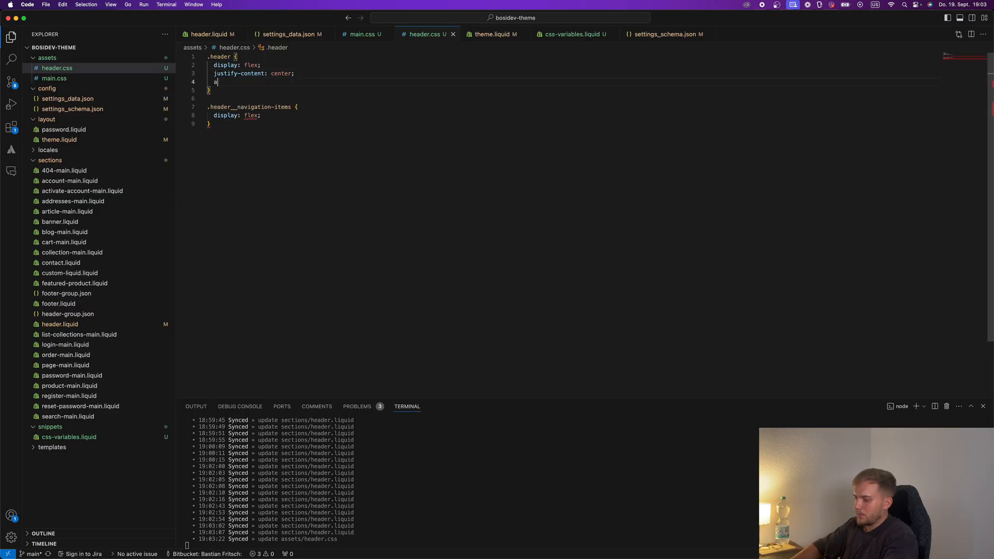
# Add align-items: center; to the .header rule in header.css
pyautogui.write('lign-items: center;')
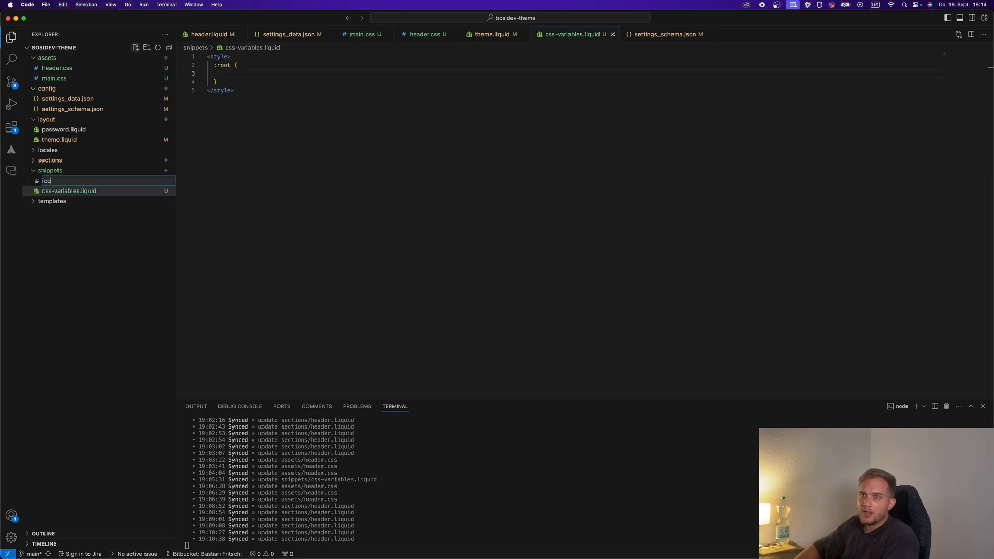
# Create snippets/icons.liquid wrapping the shopping bag SVG in a {% when 'cart' %} case branch
pyautogui.write('icons.liquid')
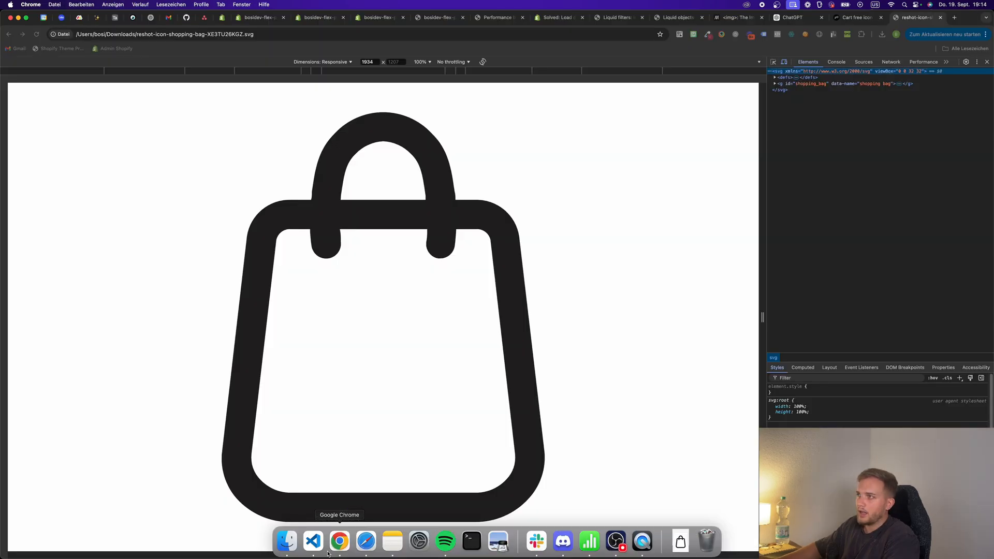
pyautogui.click(312, 541)
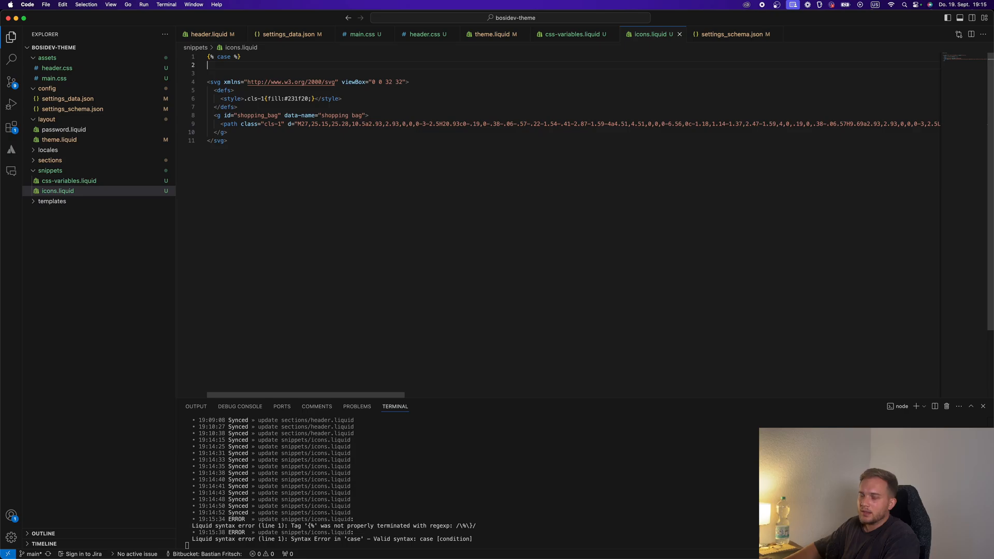
pyautogui.write("{% when 'cart' %}")
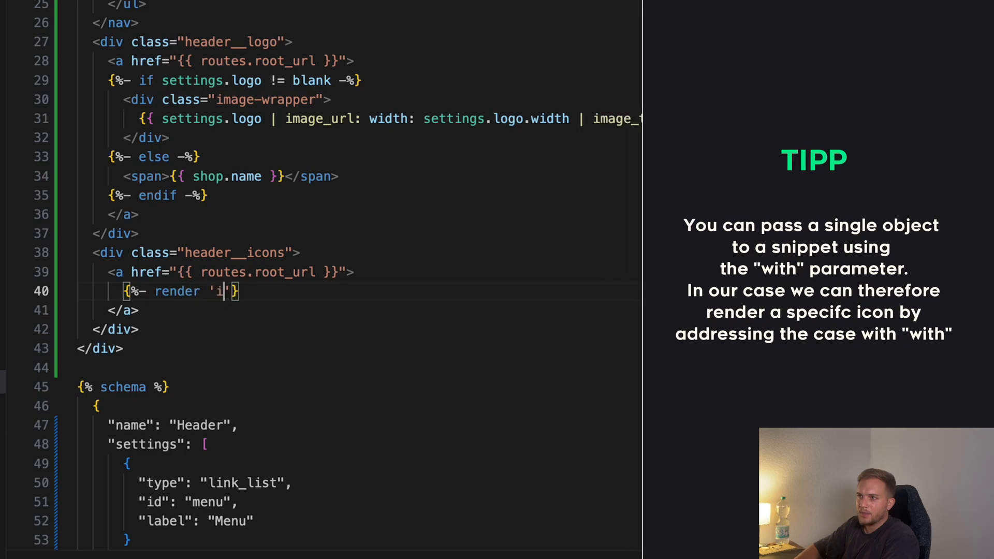
# Render the icons snippet with 'cart' inside header.liquid's icons area
pyautogui.write('cons')
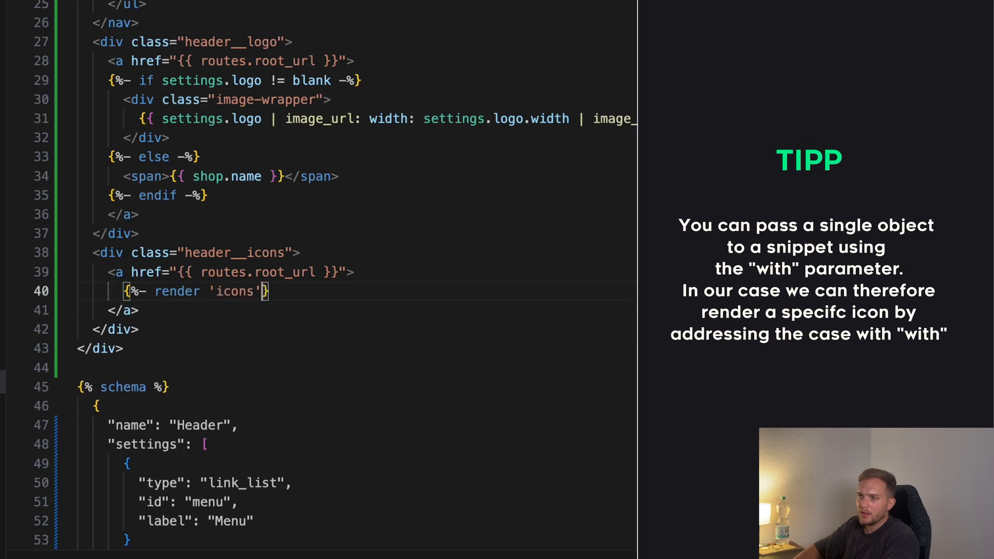
pyautogui.write("with 'car'")
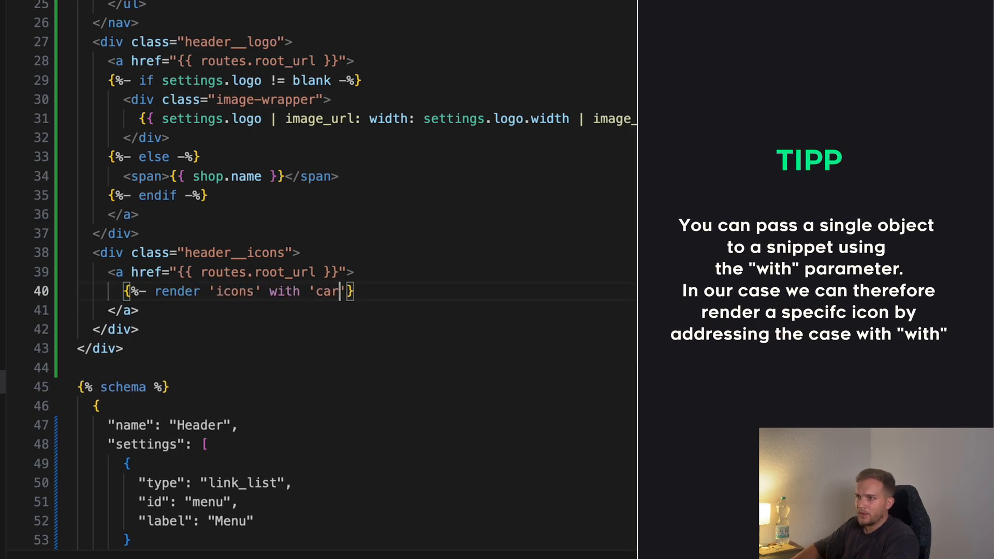
pyautogui.write("t' -%")
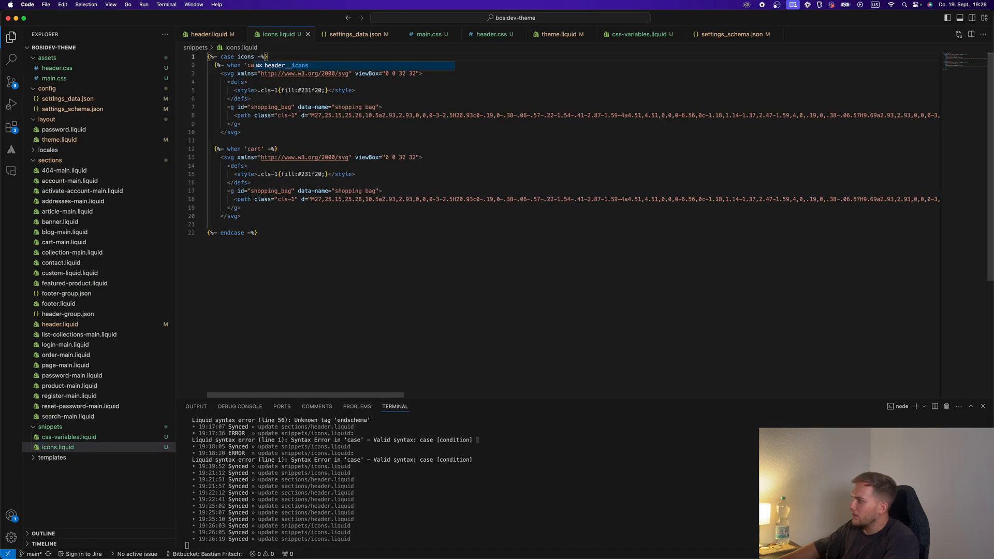
# Rename the render to icon, add customer-account and search SVG branches, and wrap header icons in linked icon-wrapper divs
pyautogui.click(211, 33)
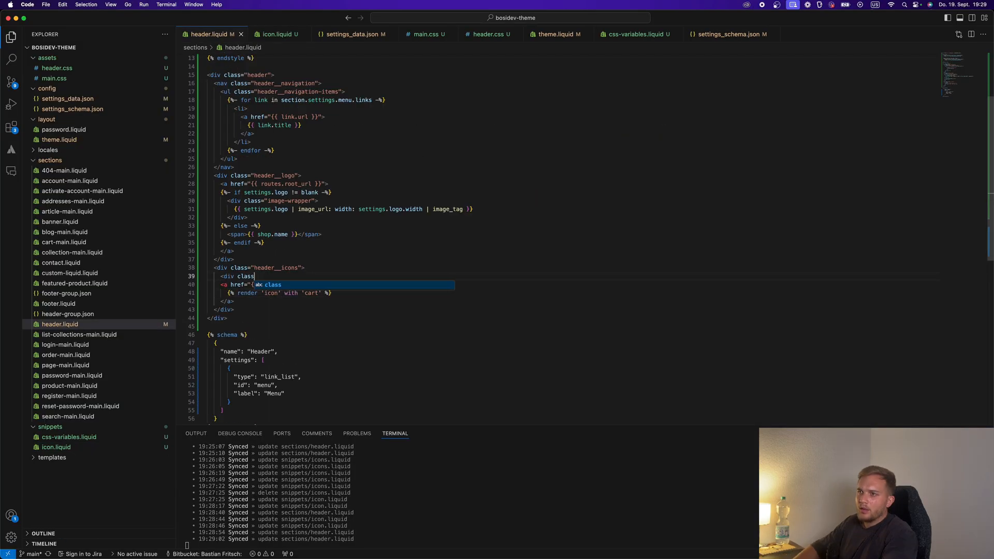
pyautogui.write('icon-wrapper">')
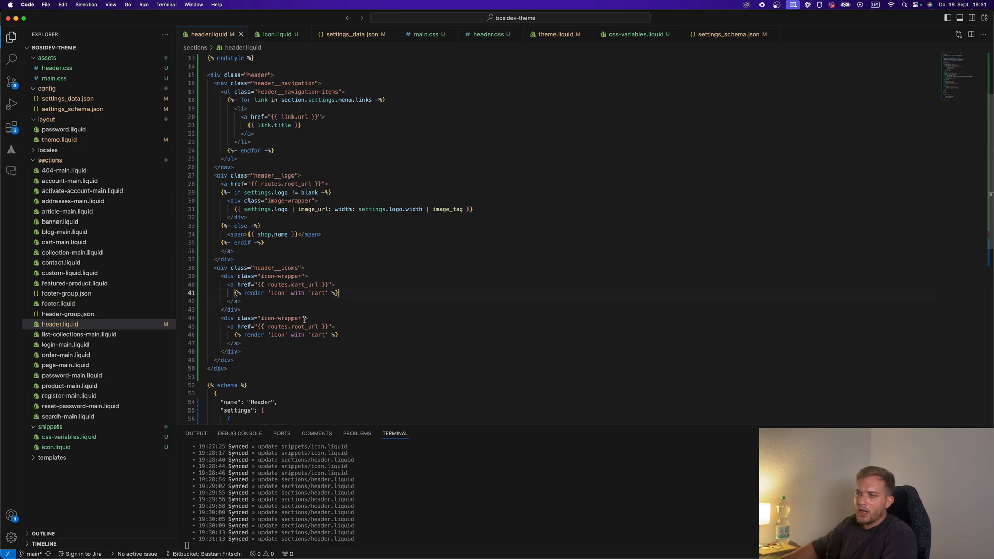
pyautogui.click(276, 33)
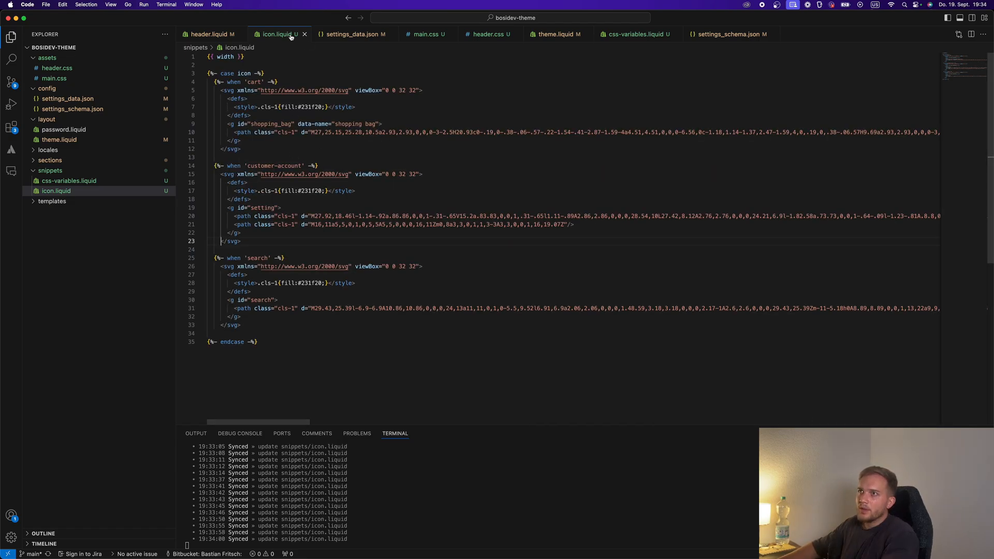
pyautogui.click(209, 33)
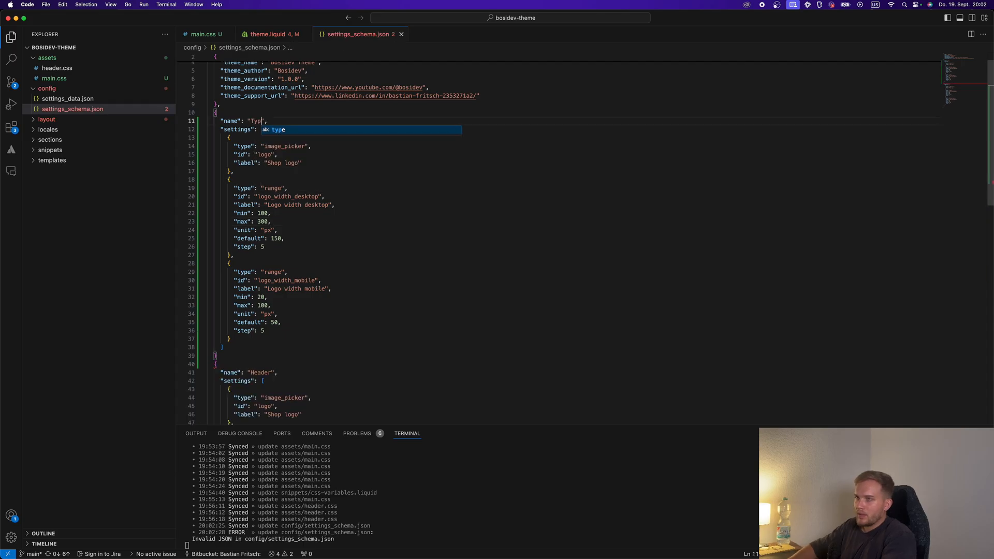
# Add a Typography settings group with heading font picker and heading_font_size range in settings_schema.json
pyautogui.write('ography')
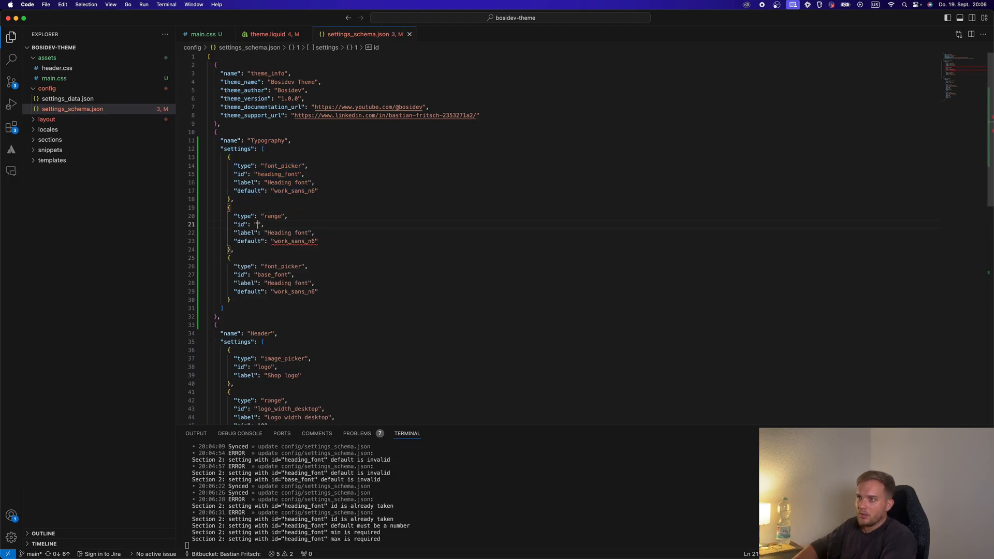
pyautogui.write('heading_font_sizue')
pyautogui.write('"unit": "px",')
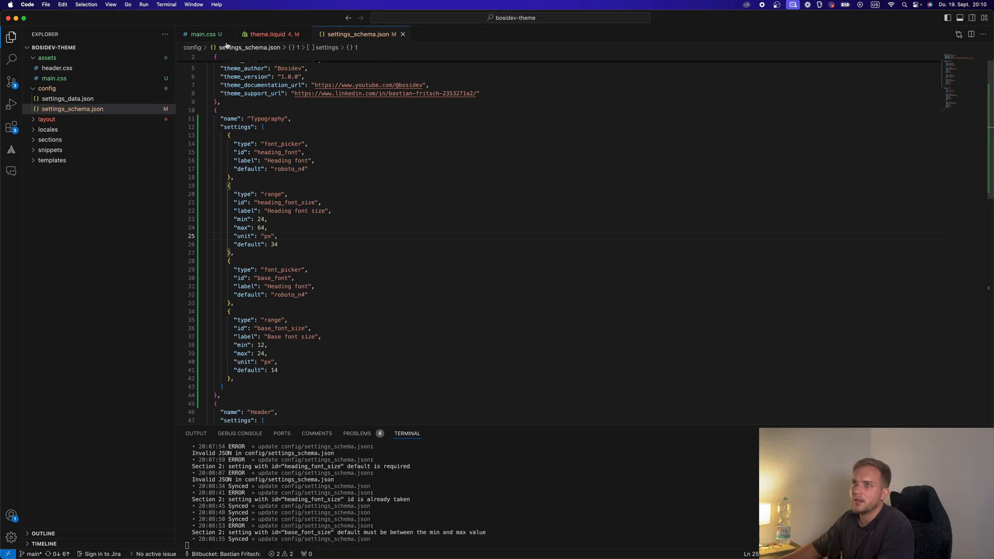
# Define :root font variables in css-variables.liquid and use them for headings in main.css
pyautogui.click(51, 149)
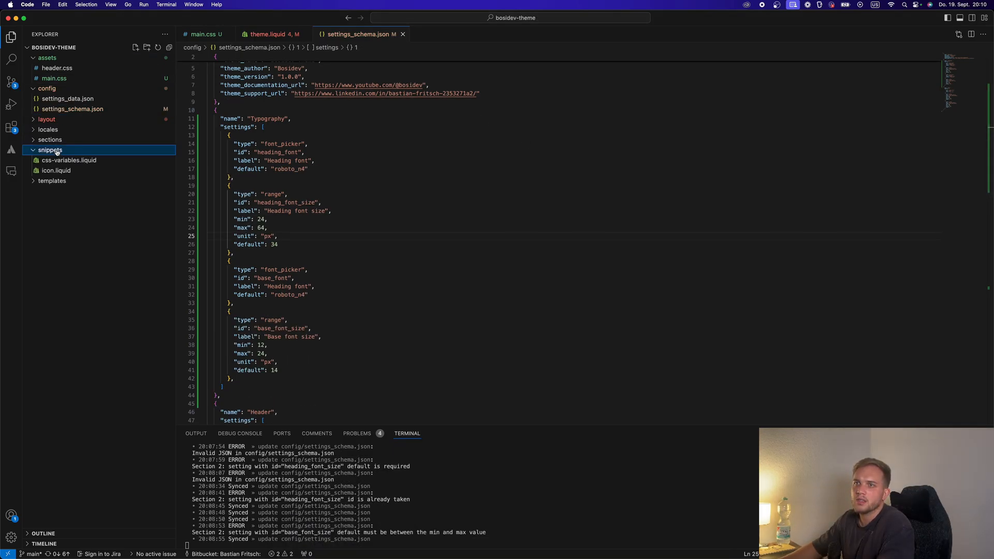
pyautogui.click(69, 160)
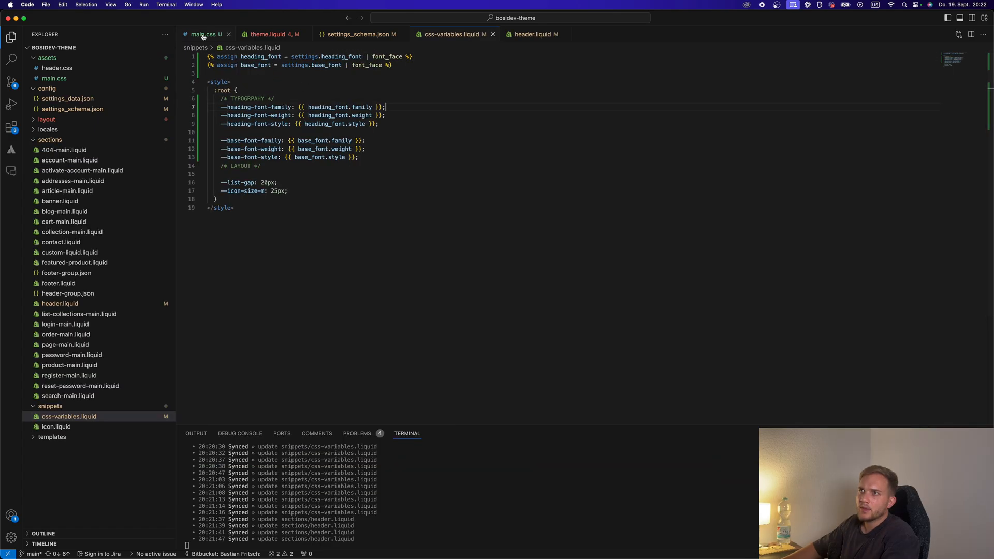
pyautogui.click(200, 33)
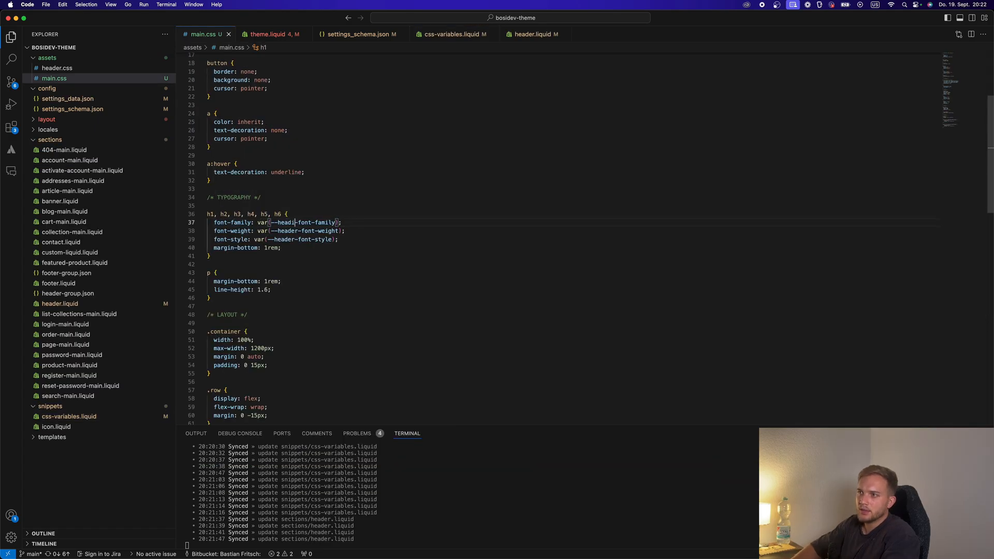